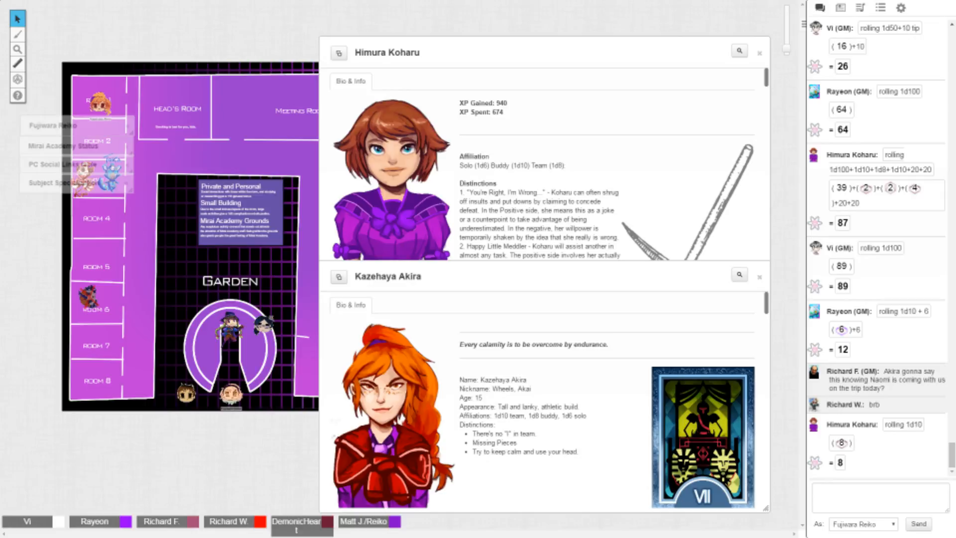
# Step: Post a chat joke that there might be eating involved, apologising for not resisting
pyautogui.click(863, 524)
pyautogui.write('welp there might')
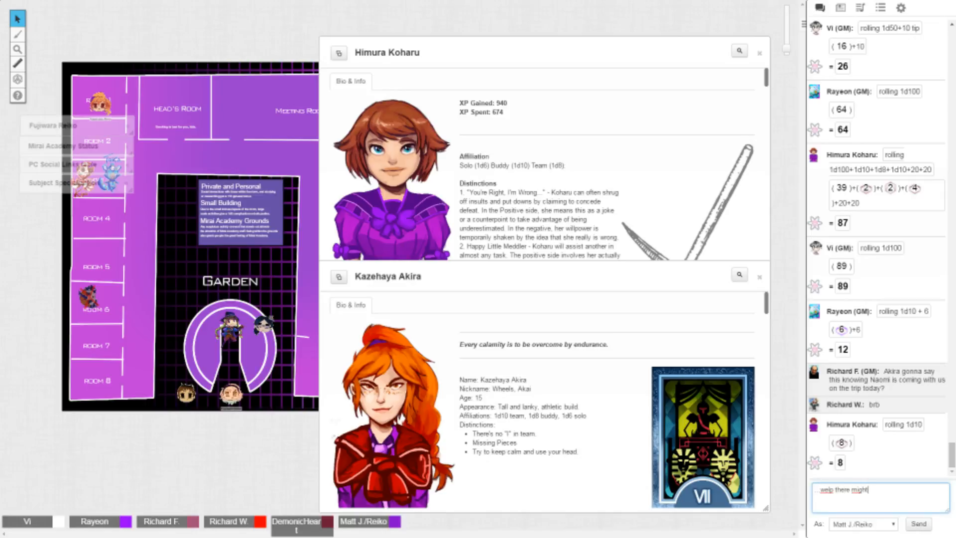
pyautogui.write('be eating involved *wink*')
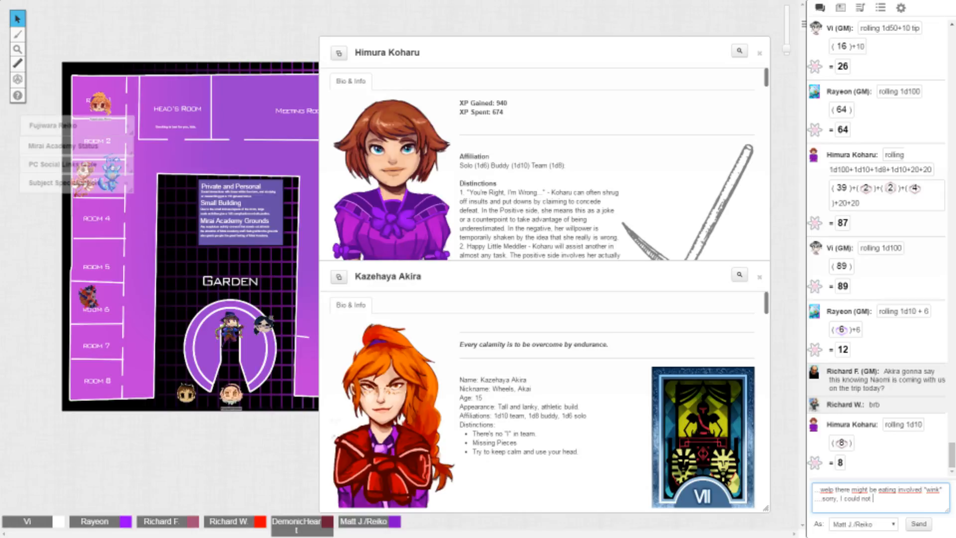
pyautogui.write('resist')
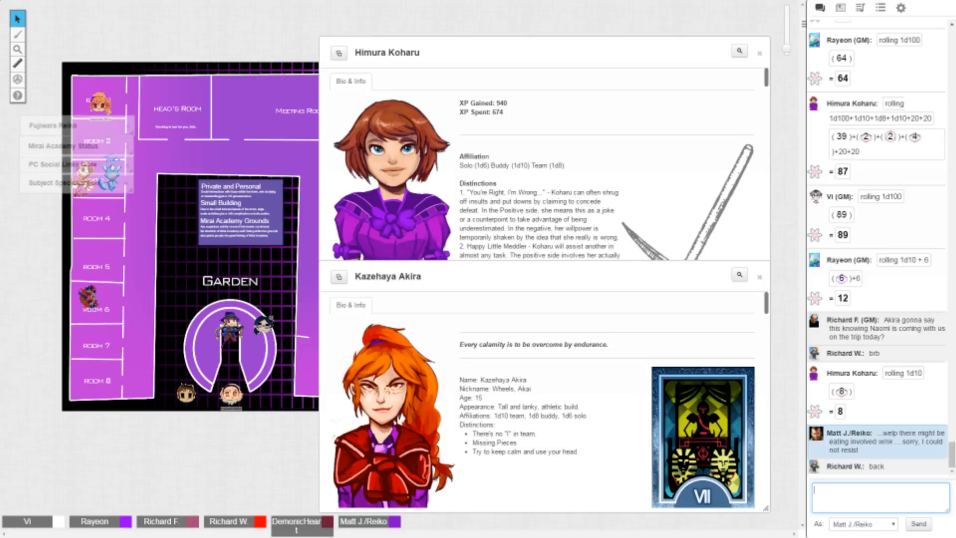
# Step: Send a 'wb' welcome-back reply to the returning player in chat
pyautogui.write('wb')
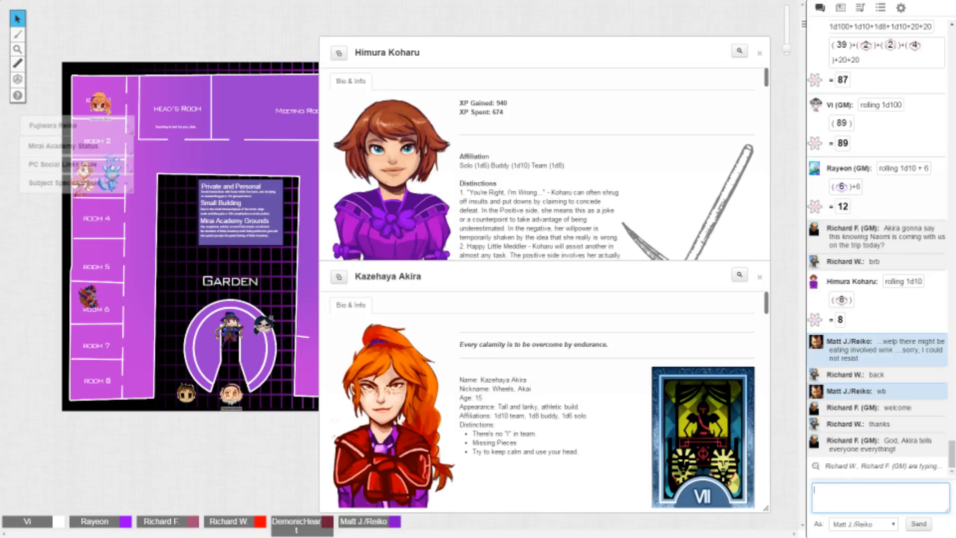
pyautogui.scroll(-3)
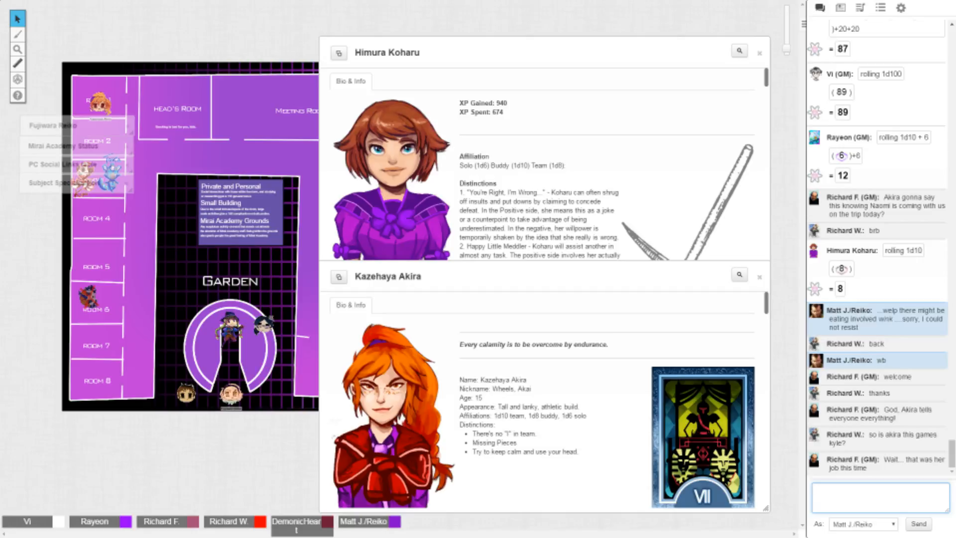
pyautogui.click(878, 490)
pyautogui.write('I once sneezed so fucking loud a gu')
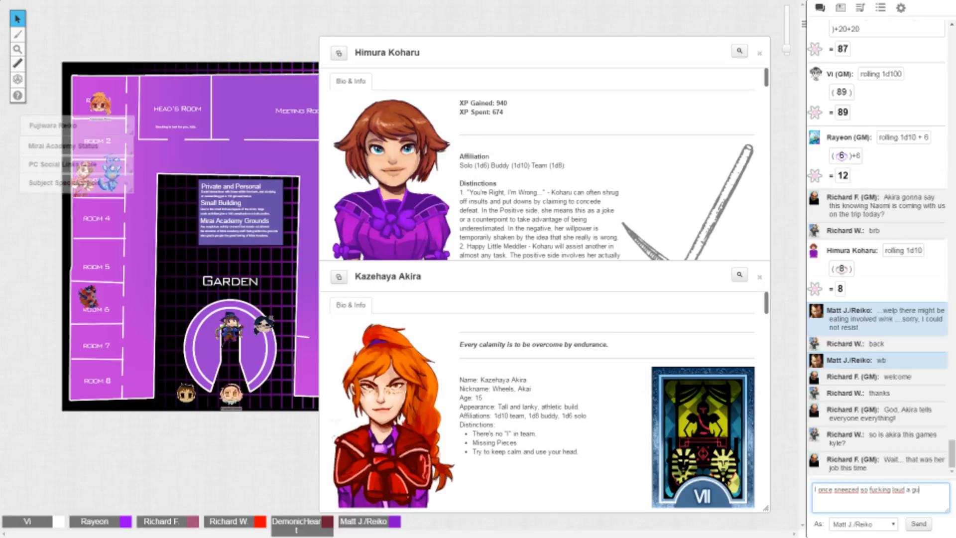
pyautogui.write('on a beach')
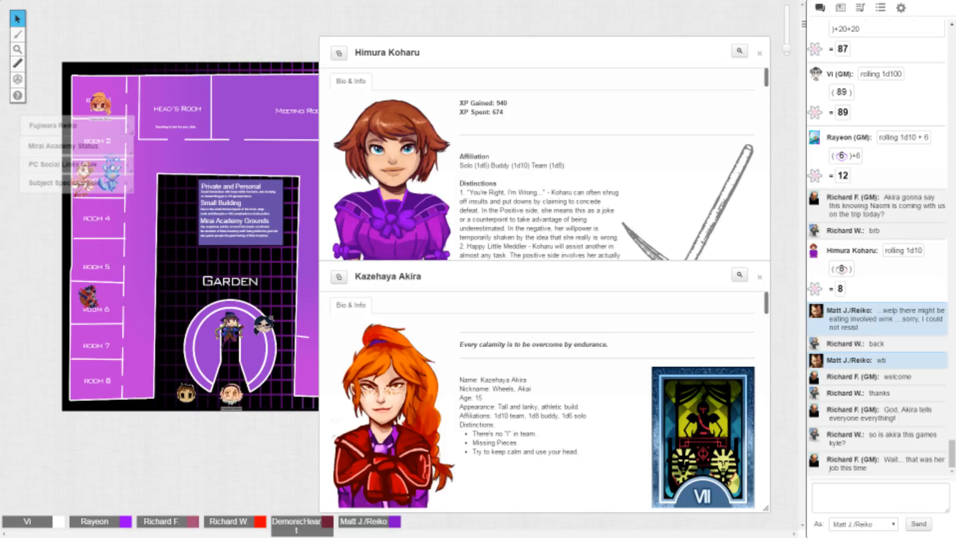
pyautogui.scroll(3)
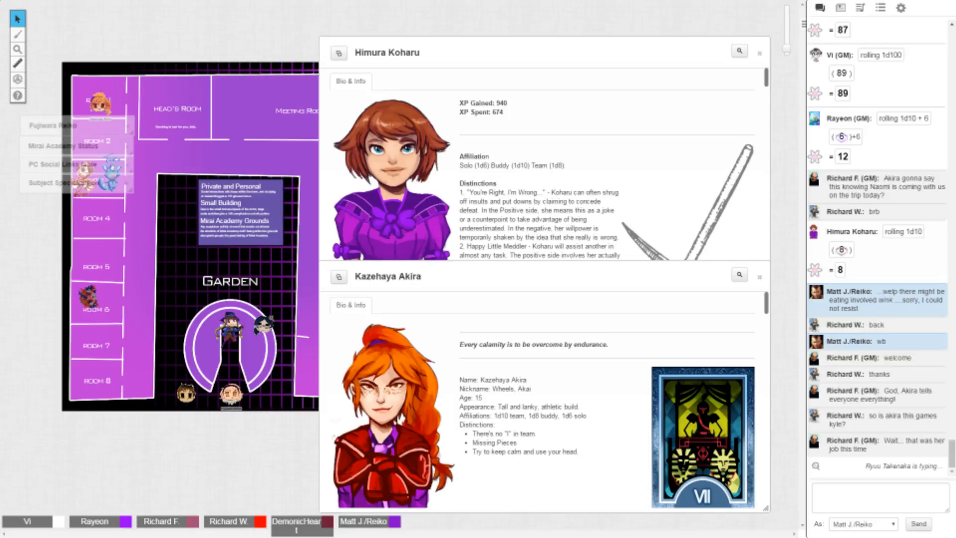
# Step: Post 'this will end in tears' in the game chat
pyautogui.click(879, 497)
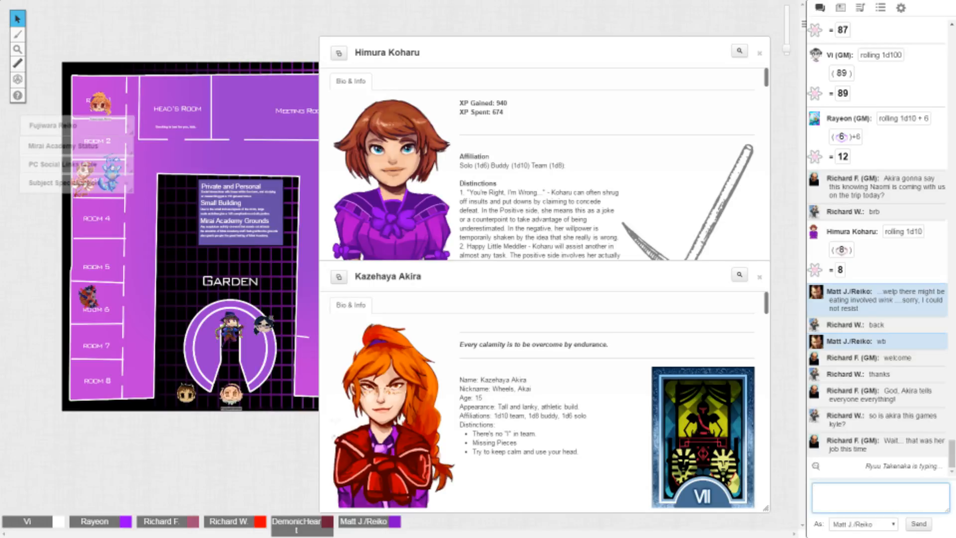
pyautogui.write('this will')
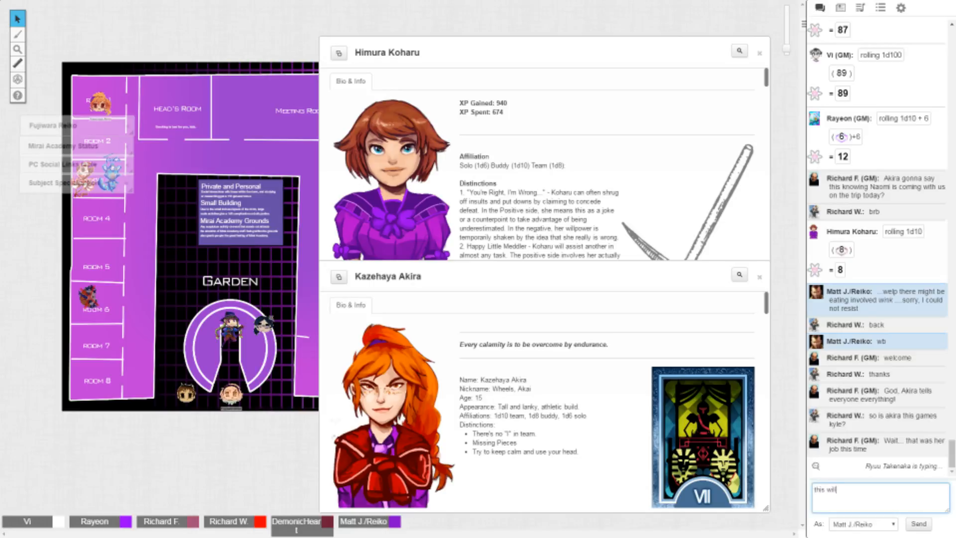
pyautogui.write('end in tears, I guarantee it')
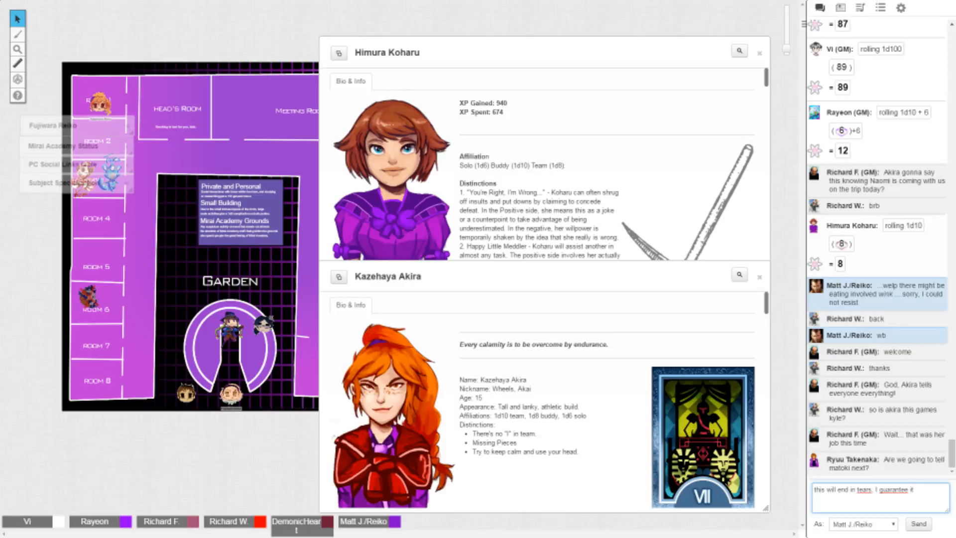
pyautogui.click(917, 522)
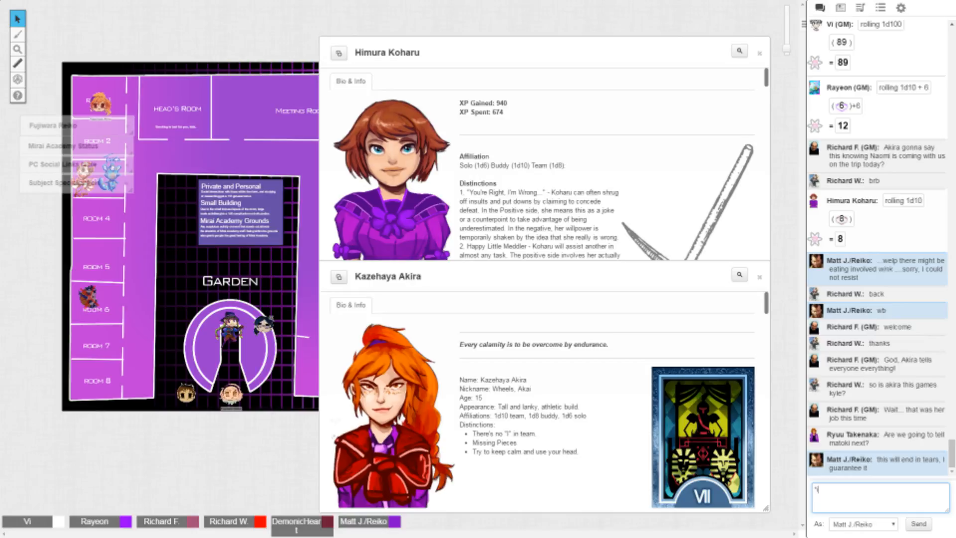
# Step: Follow up with an 'insert relevant meme' /em emote
pyautogui.write('insert rele')
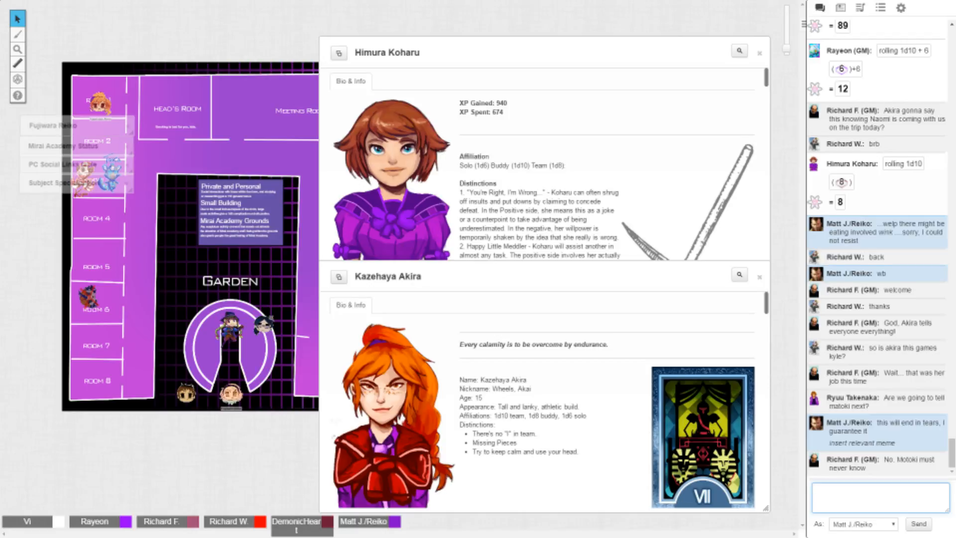
pyautogui.scroll(-3)
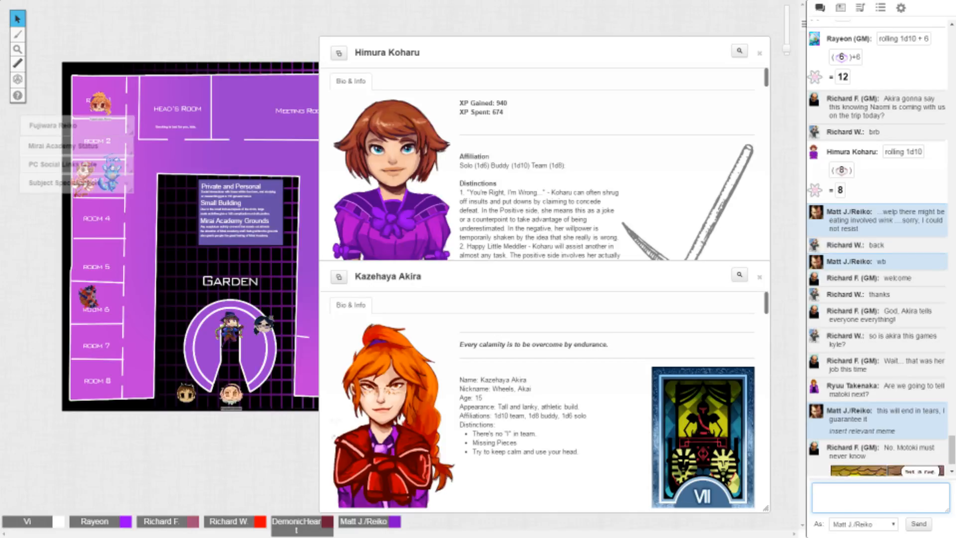
pyautogui.scroll(-3)
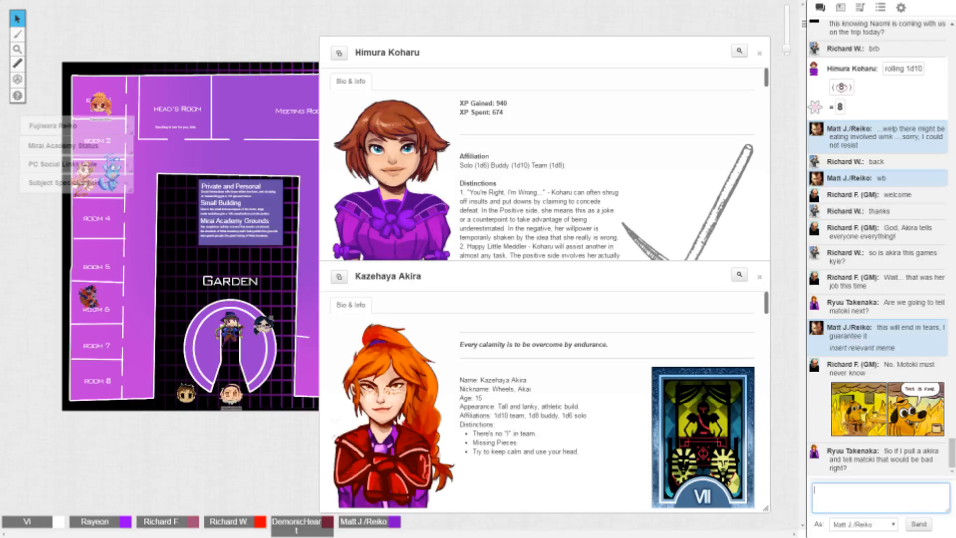
# Step: Reply 'thats suspiciously specific' in chat and read the GM's response
pyautogui.write('thats s')
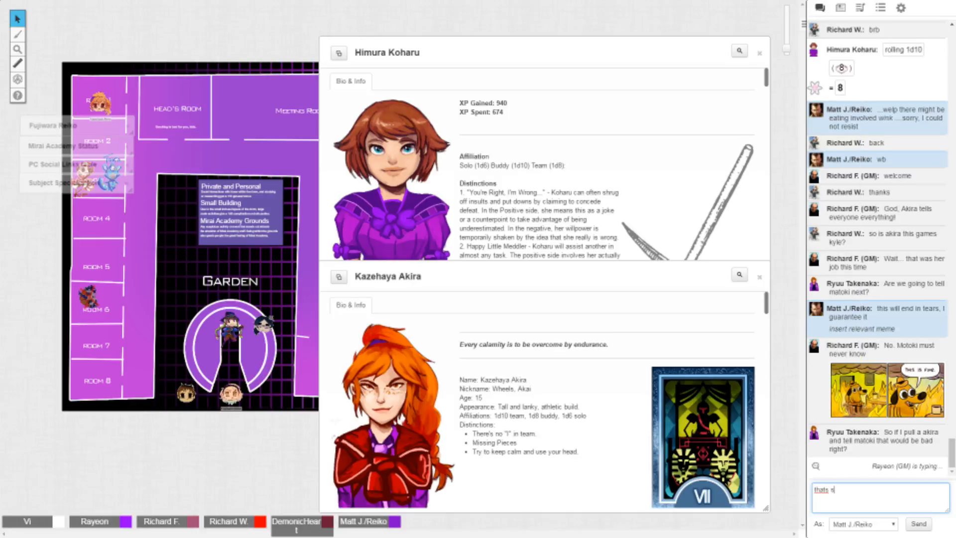
pyautogui.write('suspiciously speci')
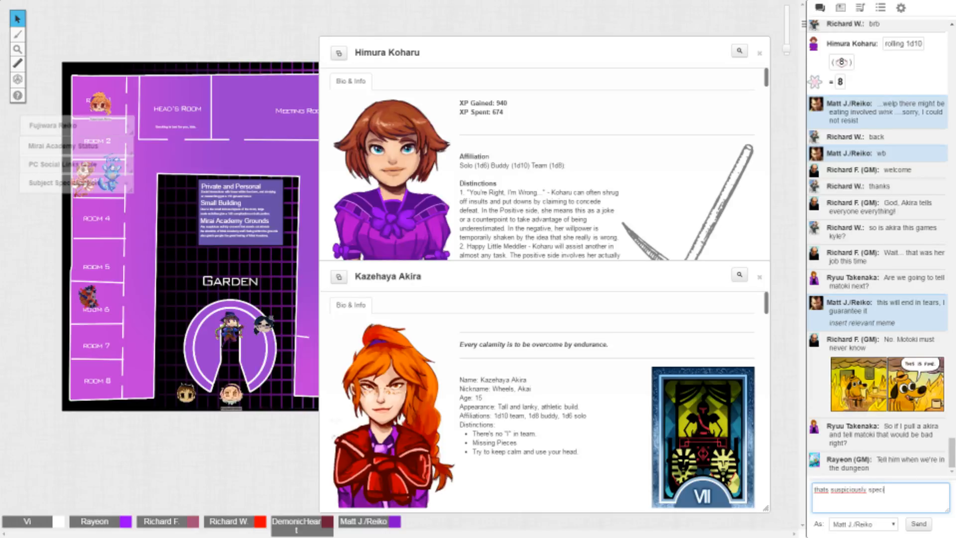
pyautogui.click(918, 524)
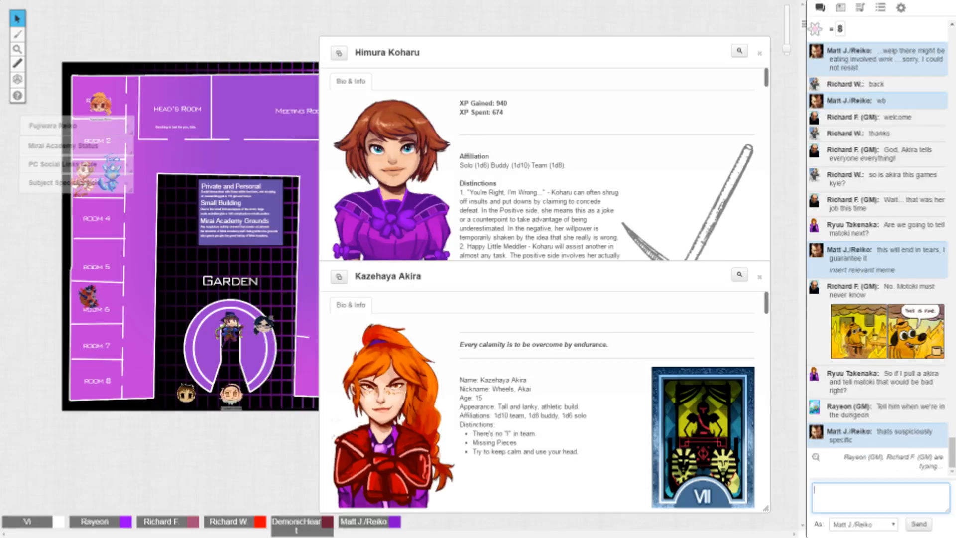
pyautogui.scroll(-3)
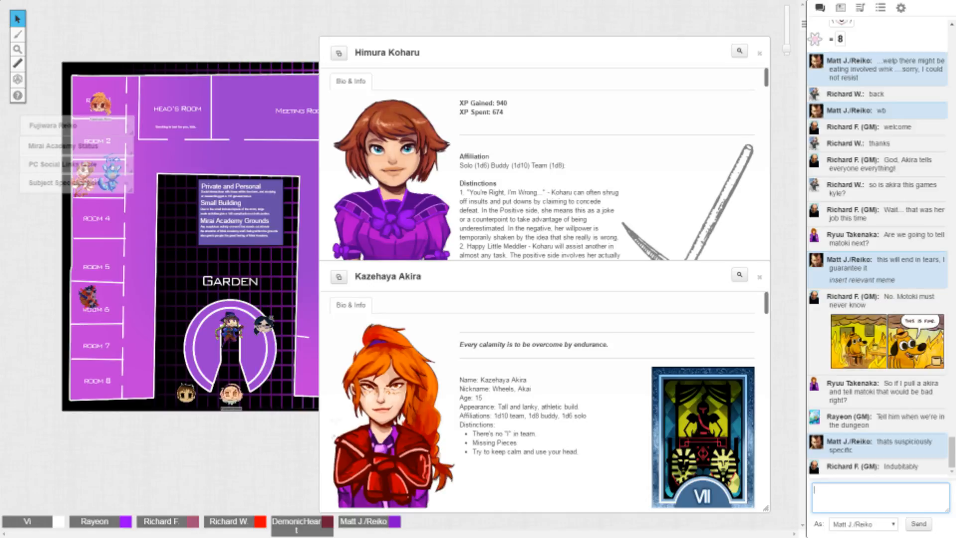
# Step: Switch to the Journal listing handouts and character files
pyautogui.click(879, 7)
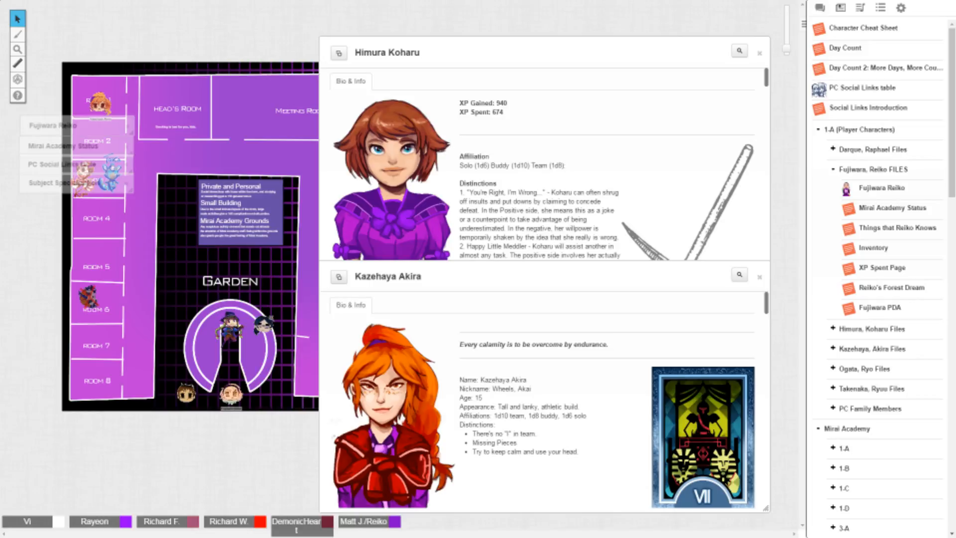
# Step: Skim the 'Day Count 2: More Days, More Counts!' handout and close it, returning to chat
pyautogui.click(884, 69)
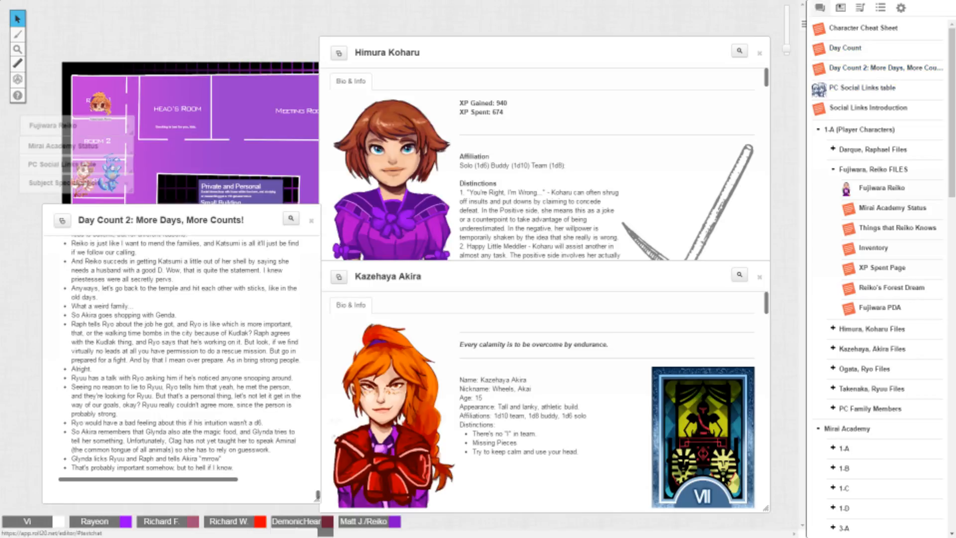
pyautogui.click(820, 7)
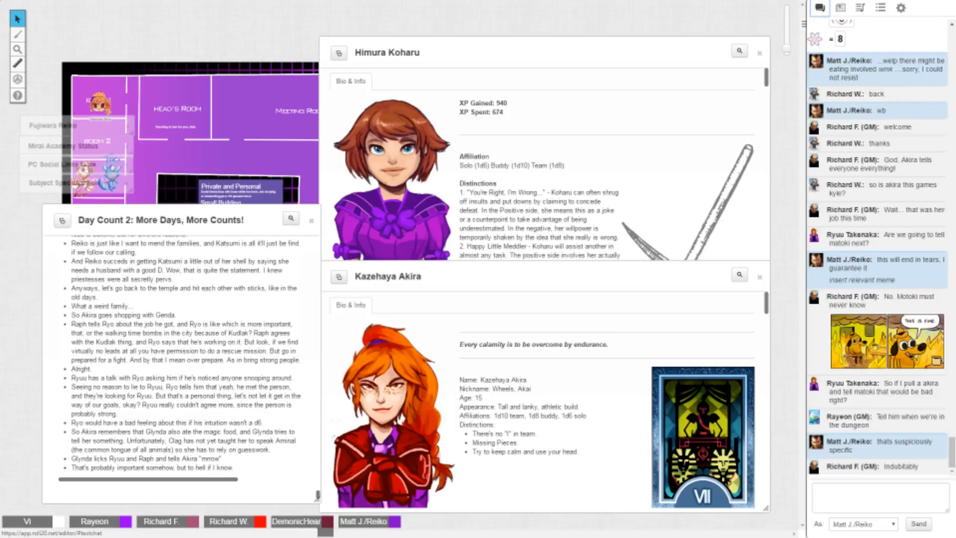
pyautogui.scroll(-3)
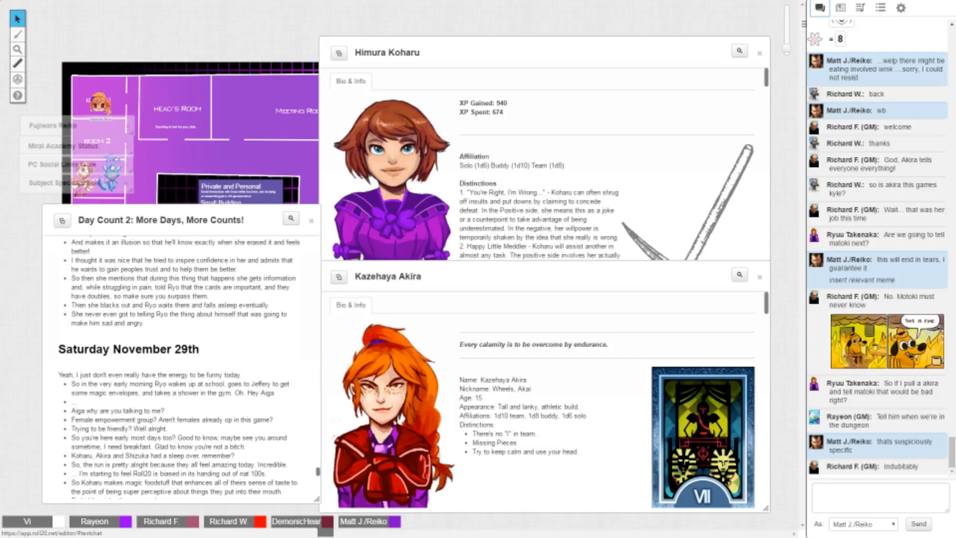
pyautogui.scroll(3)
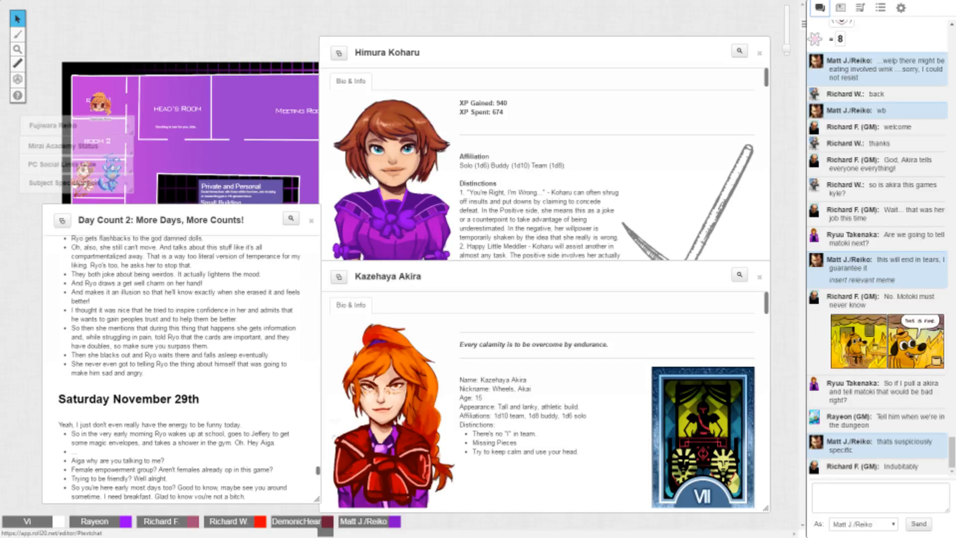
pyautogui.scroll(-3)
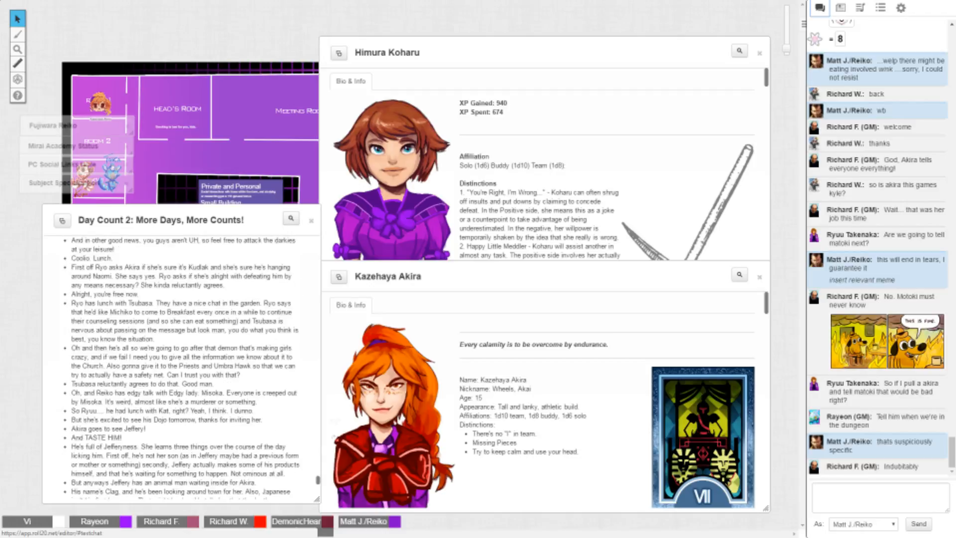
pyautogui.scroll(-3)
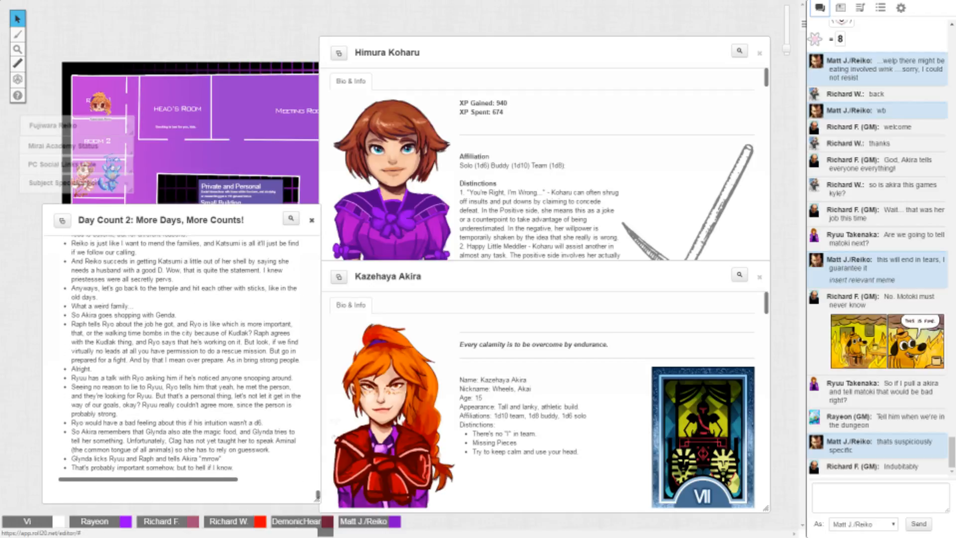
pyautogui.click(312, 218)
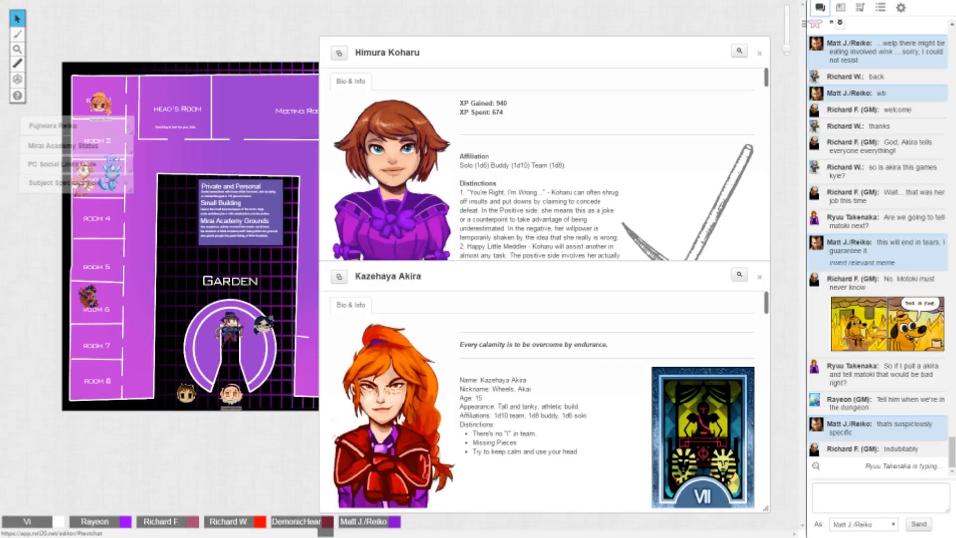
# Step: Follow the new GM and player replies in chat, then bring up the Journal
pyautogui.scroll(-3)
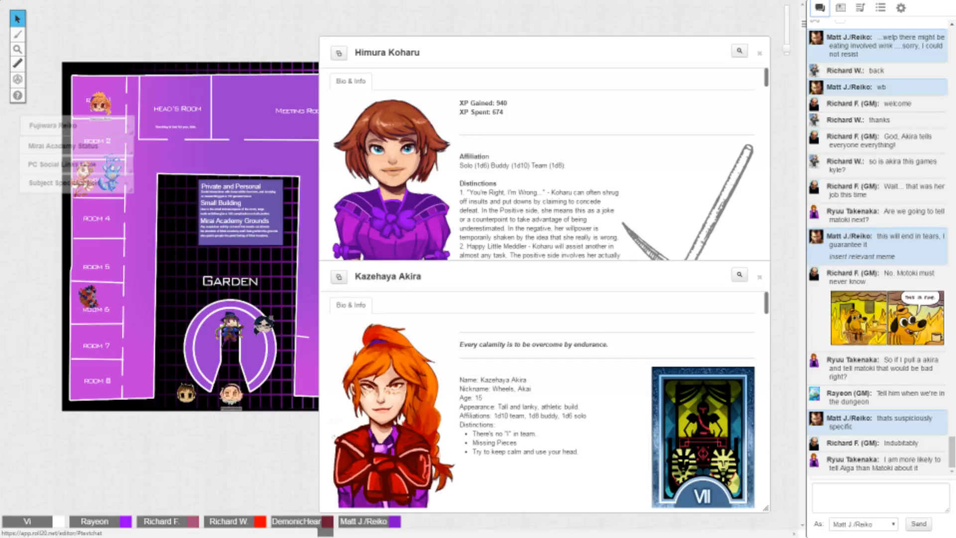
pyautogui.scroll(-3)
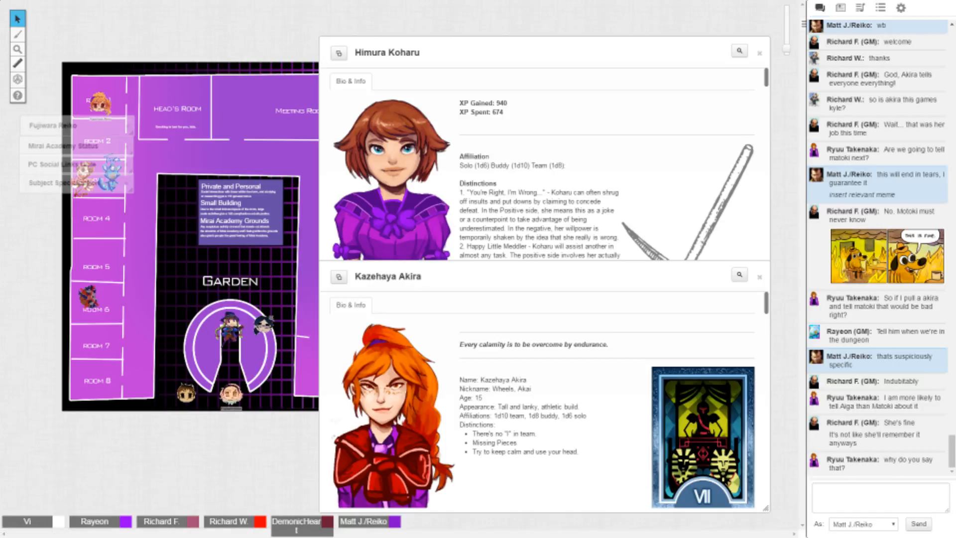
pyautogui.scroll(-3)
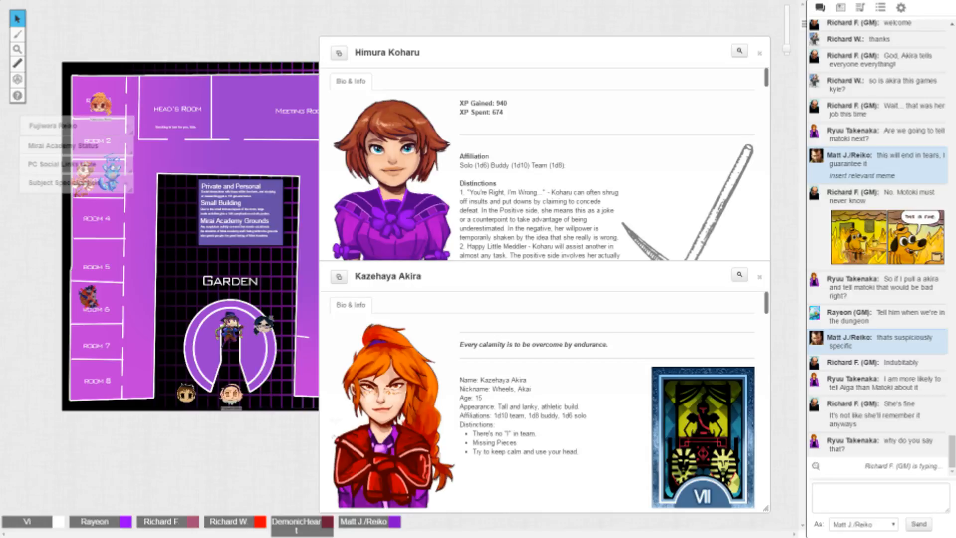
pyautogui.scroll(-3)
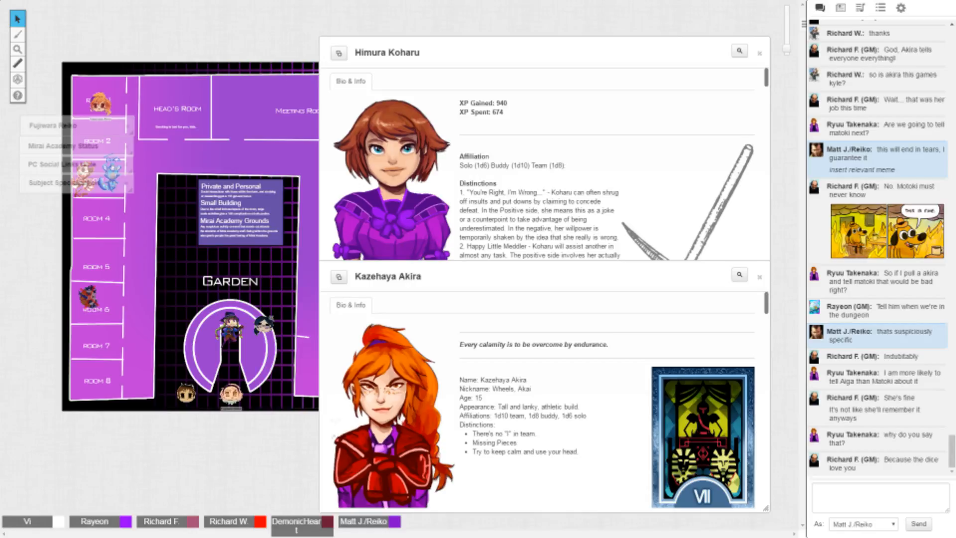
pyautogui.scroll(-3)
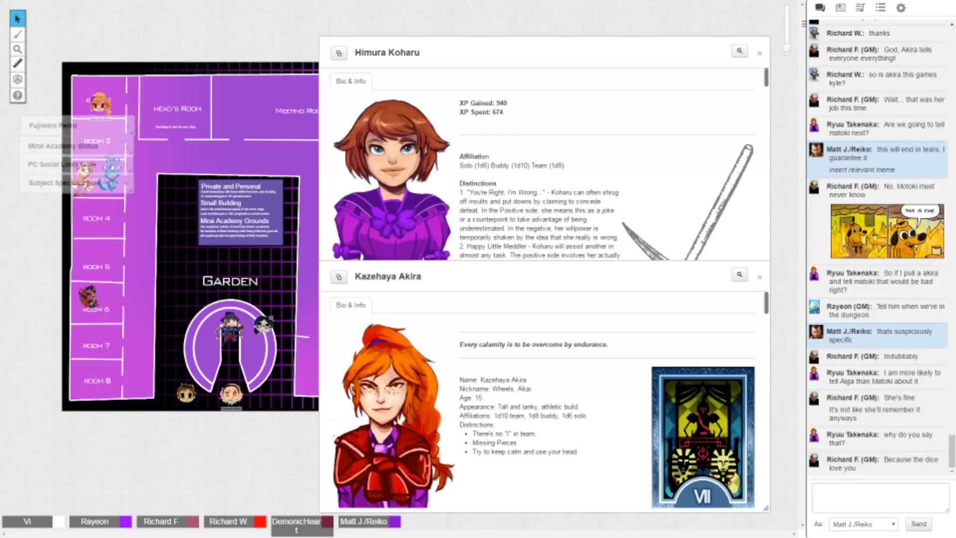
pyautogui.scroll(-3)
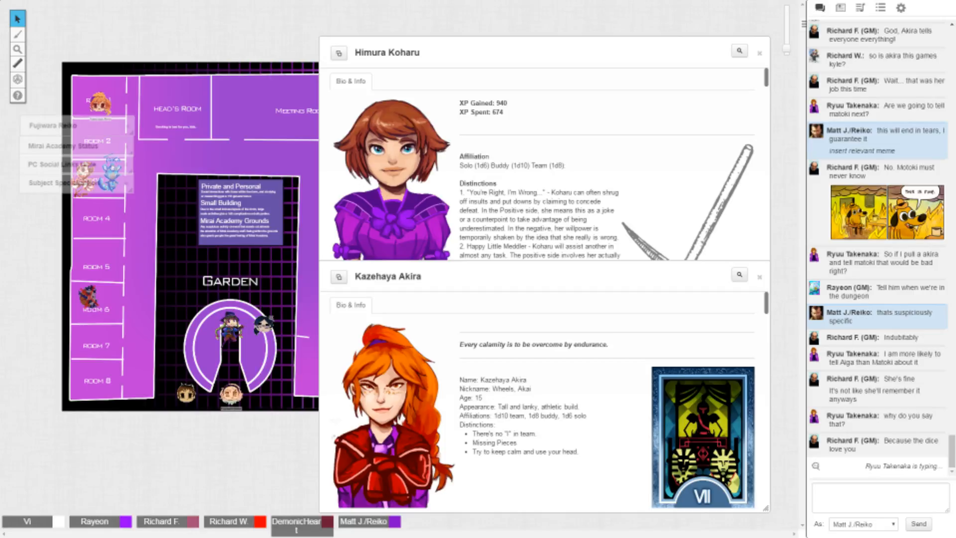
pyautogui.click(839, 7)
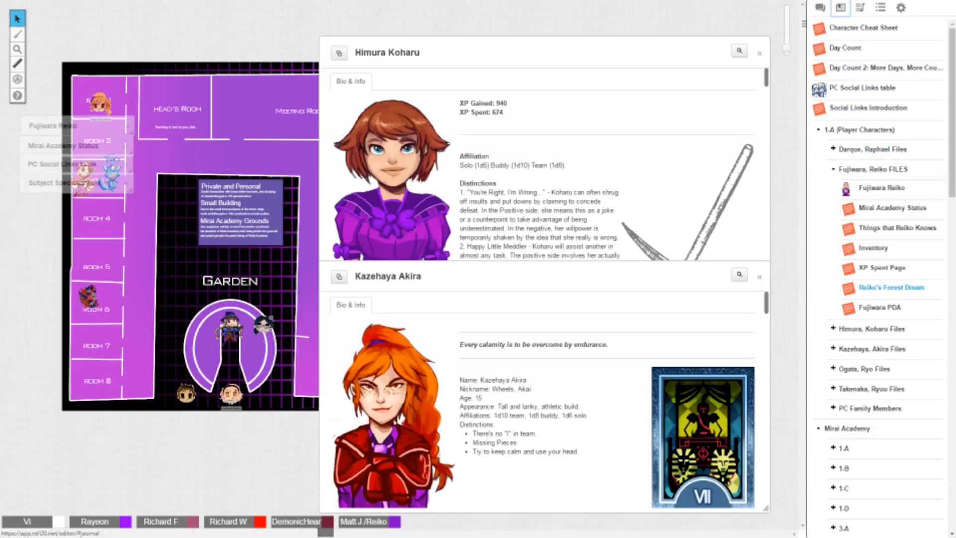
# Step: Peek at the students in the 1-C class folder, then return to the chat log
pyautogui.scroll(-3)
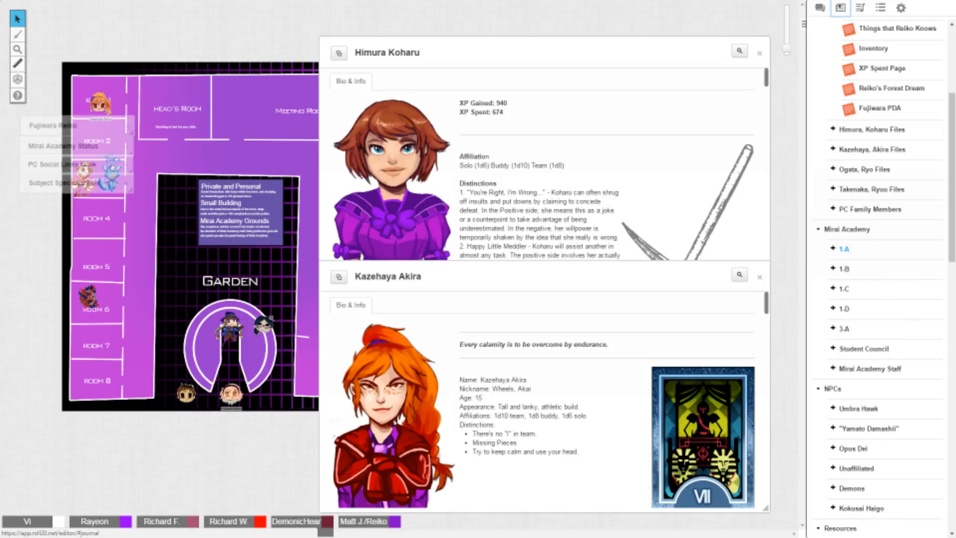
pyautogui.click(843, 289)
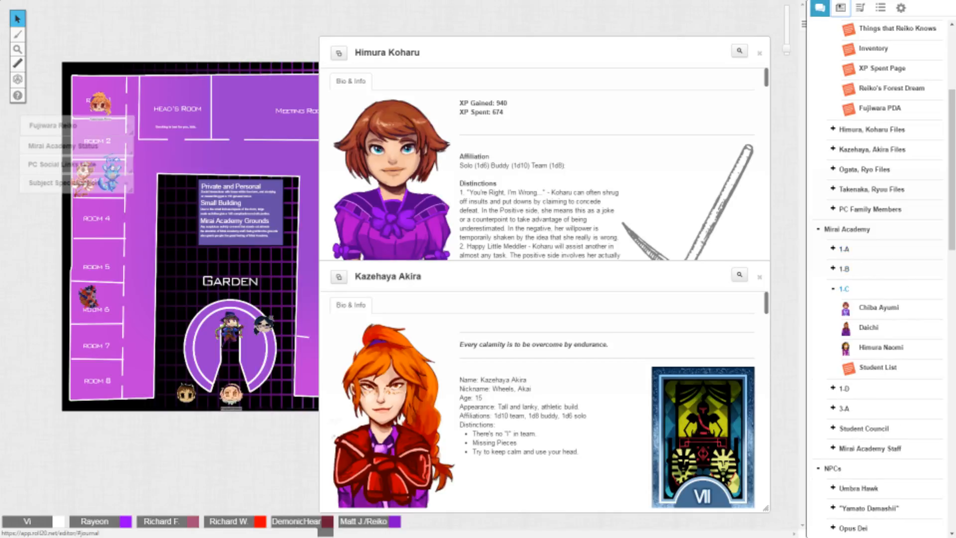
pyautogui.click(843, 289)
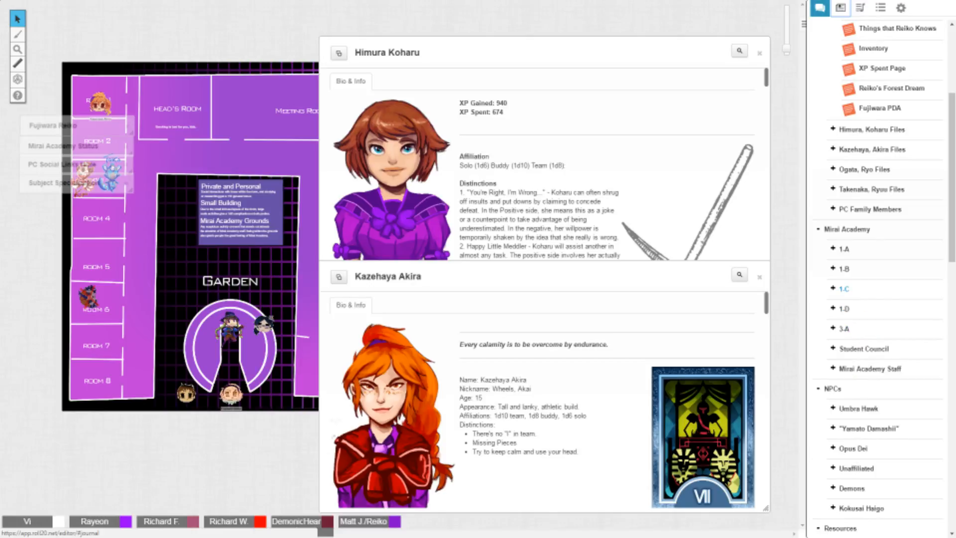
pyautogui.click(819, 7)
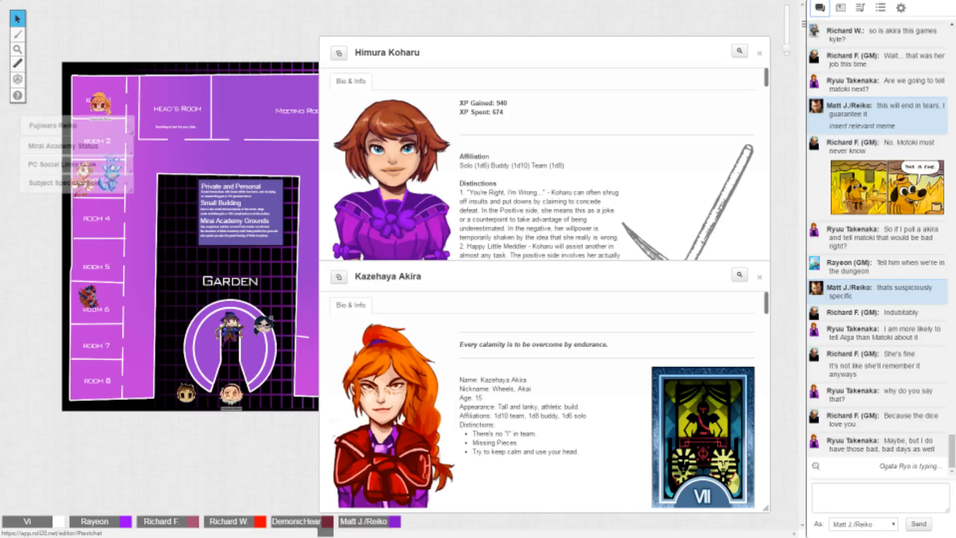
# Step: Post a 'brb in a minute' note in chat
pyautogui.write('brb in a m')
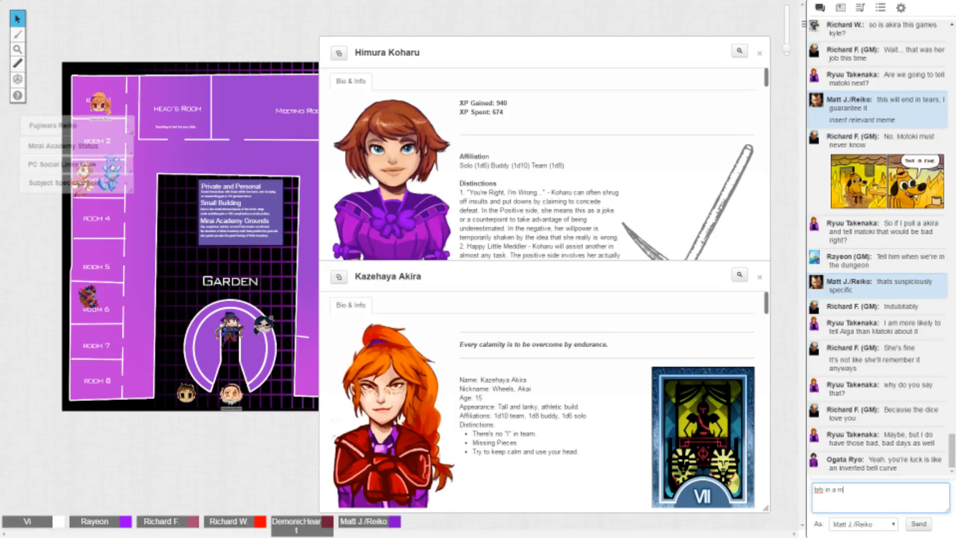
pyautogui.click(917, 523)
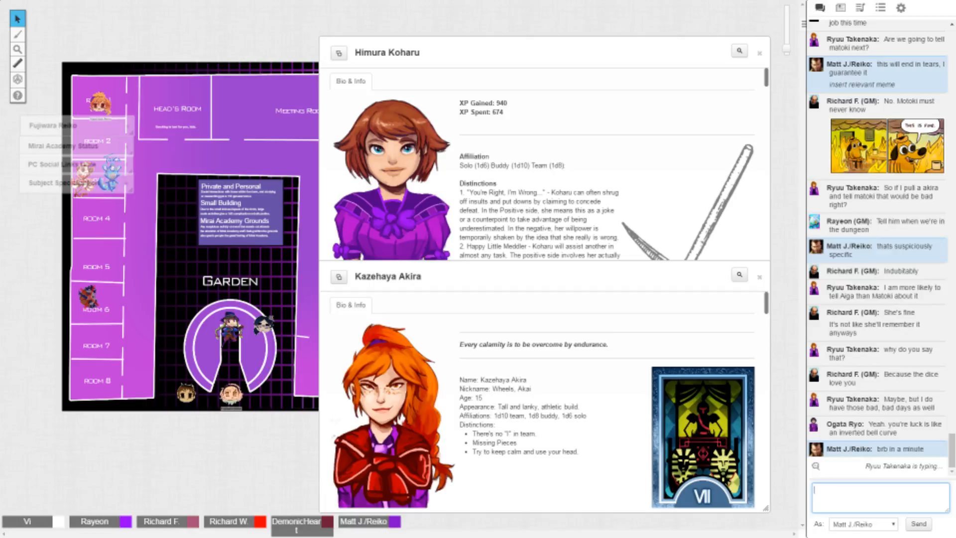
pyautogui.scroll(3)
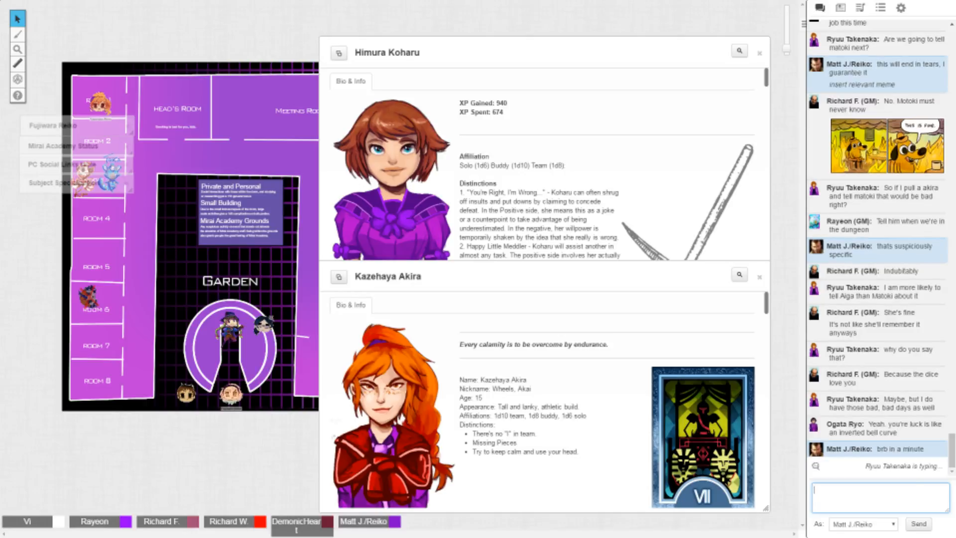
# Step: Announce 'back' in chat, then reopen the Journal
pyautogui.write('back')
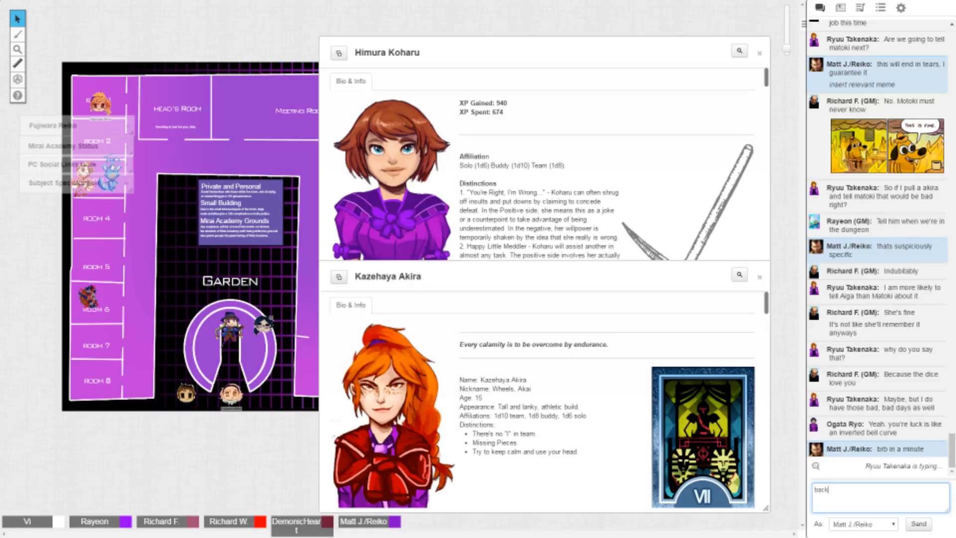
pyautogui.click(918, 523)
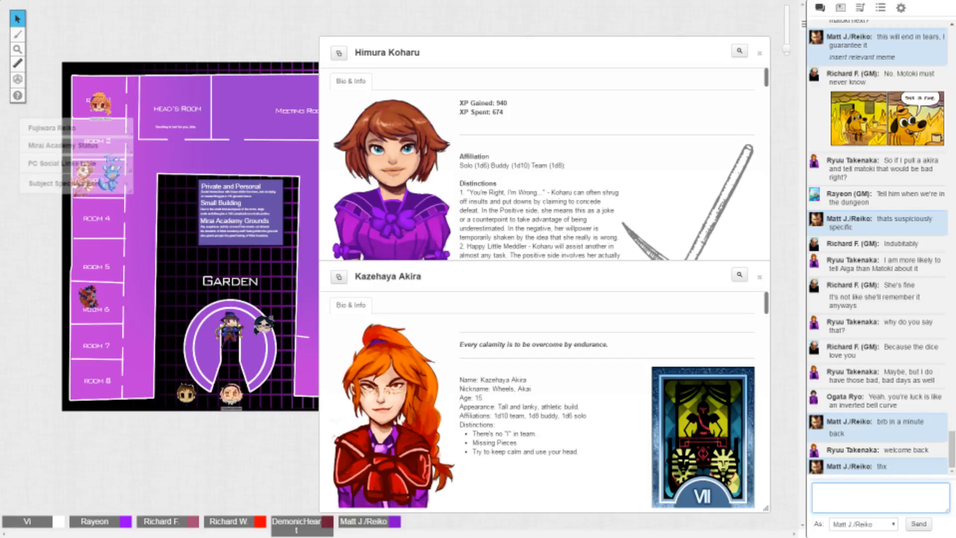
pyautogui.click(840, 8)
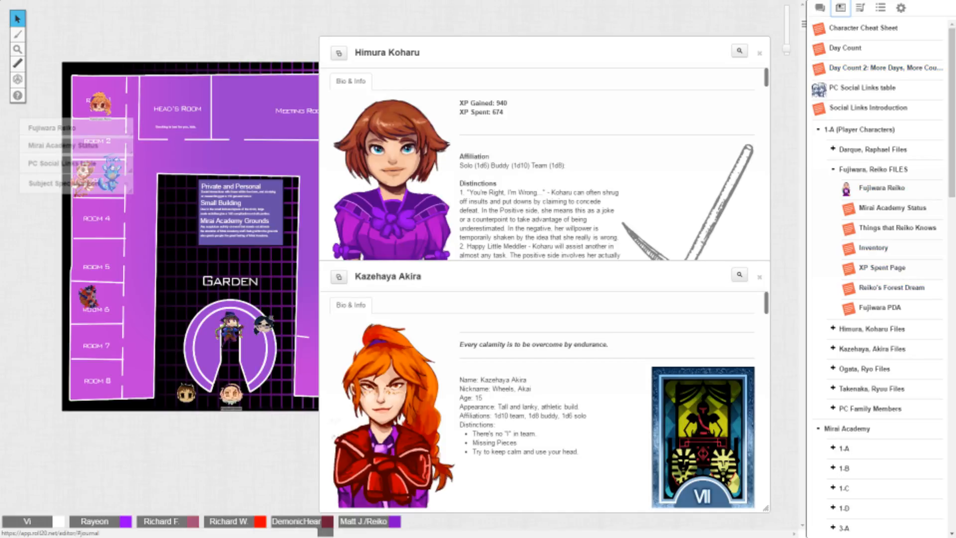
# Step: Return to the chat tab beside Himura Koharu's persona sheet
pyautogui.click(820, 7)
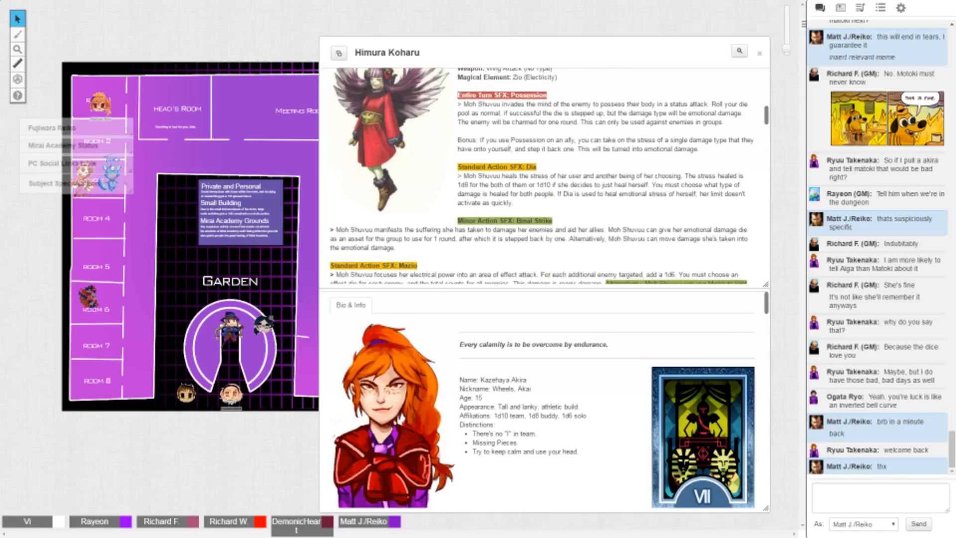
pyautogui.scroll(-3)
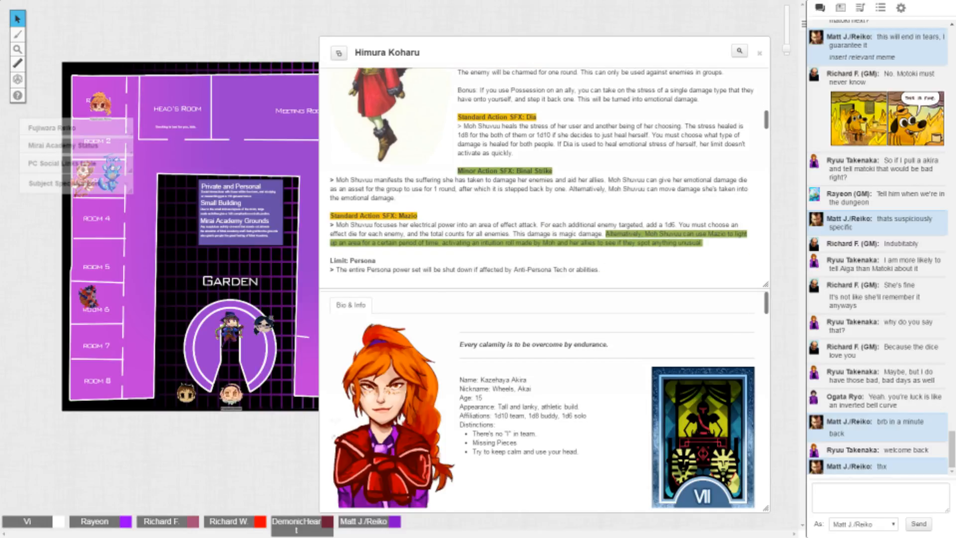
pyautogui.scroll(-3)
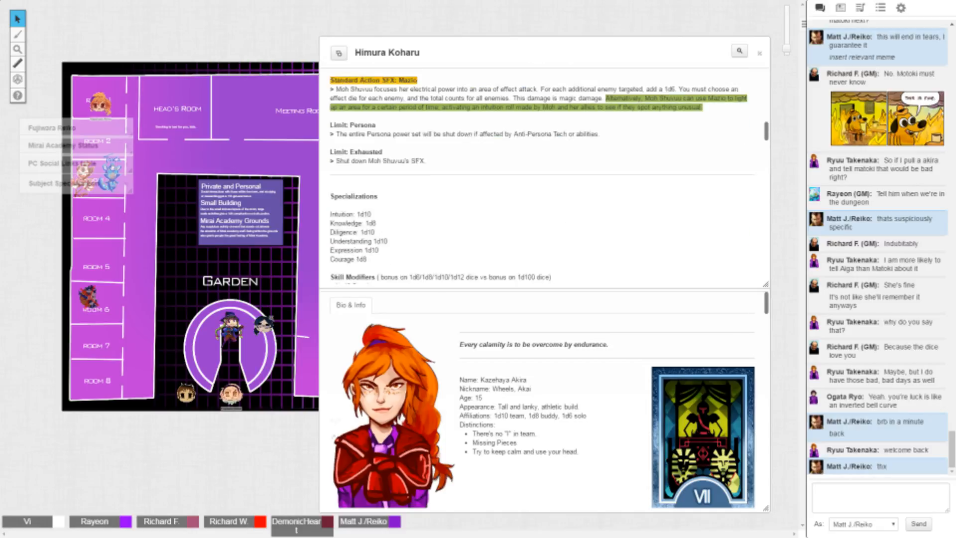
pyautogui.scroll(-3)
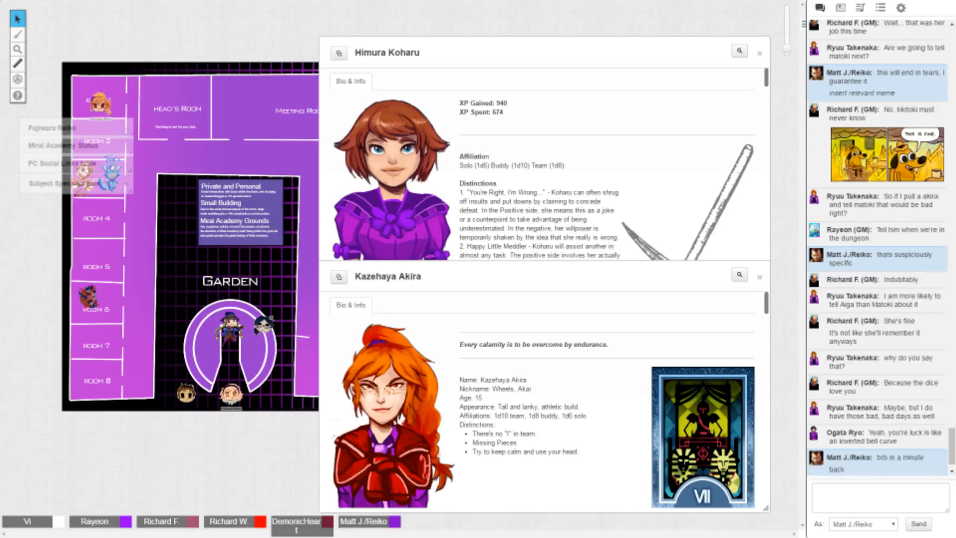
pyautogui.scroll(-3)
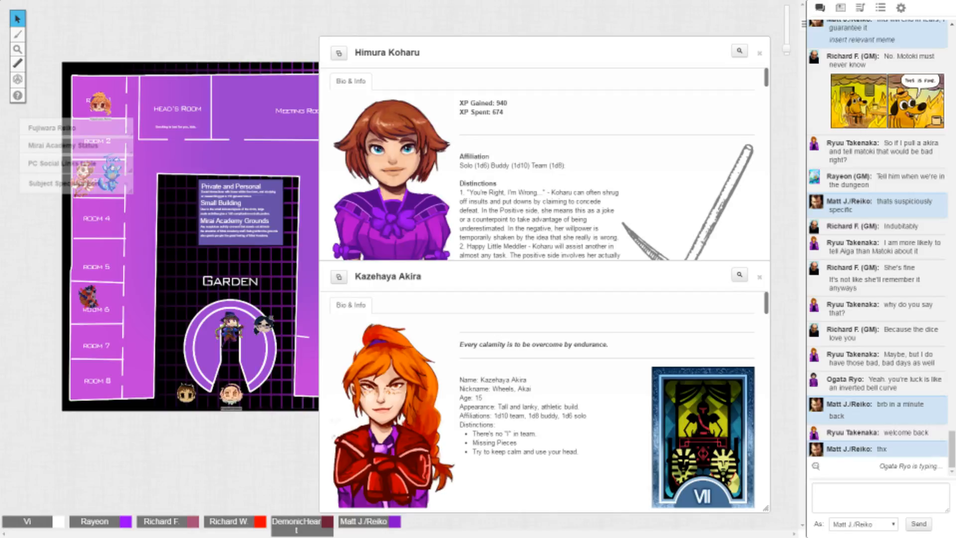
pyautogui.scroll(-3)
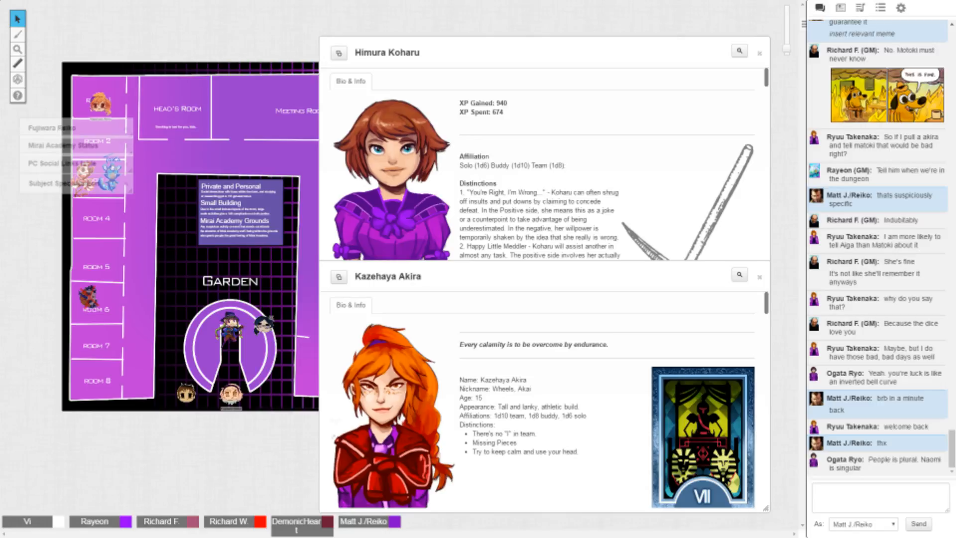
pyautogui.scroll(-3)
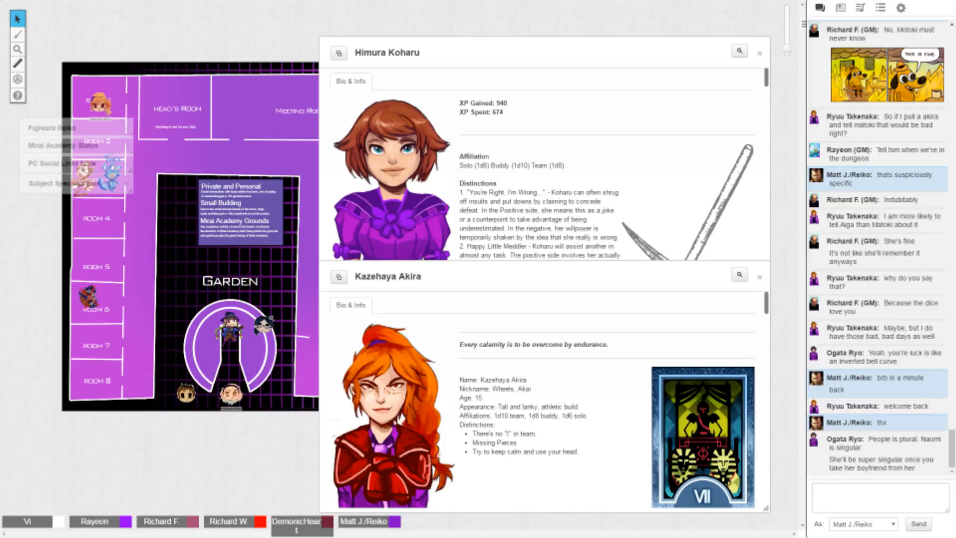
pyautogui.scroll(-3)
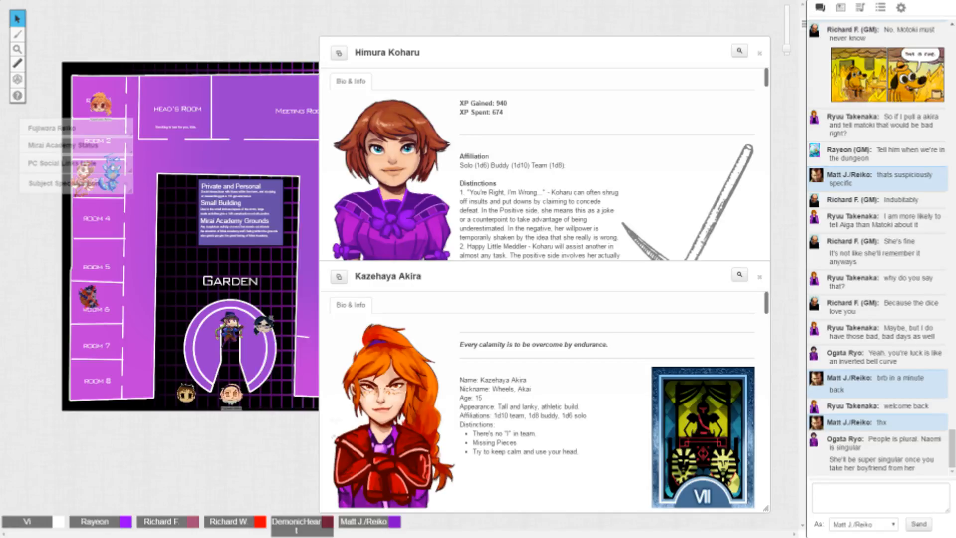
pyautogui.scroll(-3)
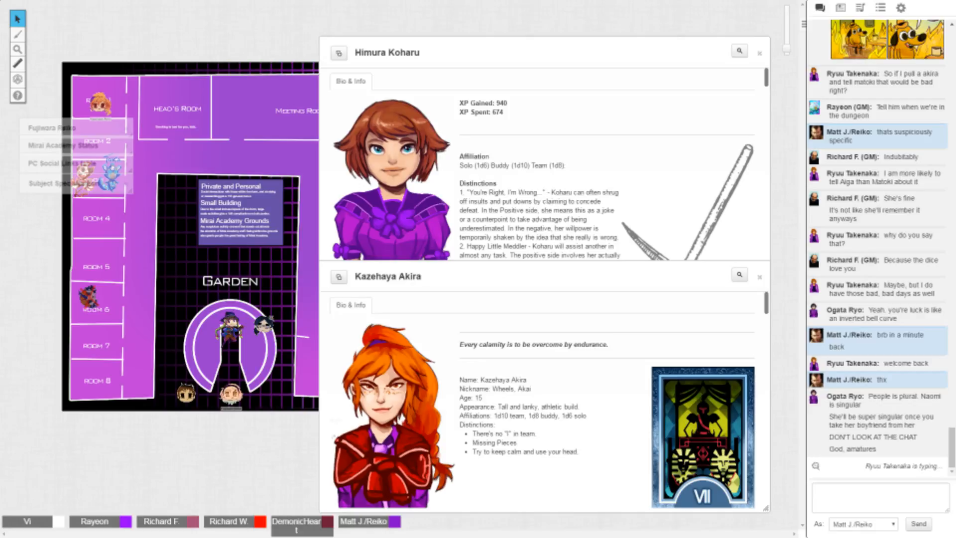
pyautogui.scroll(-3)
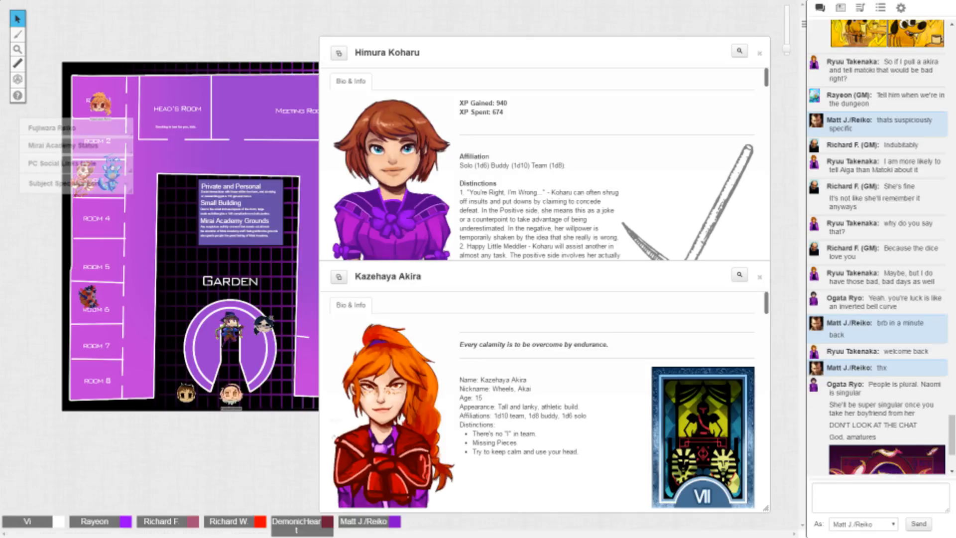
pyautogui.scroll(-3)
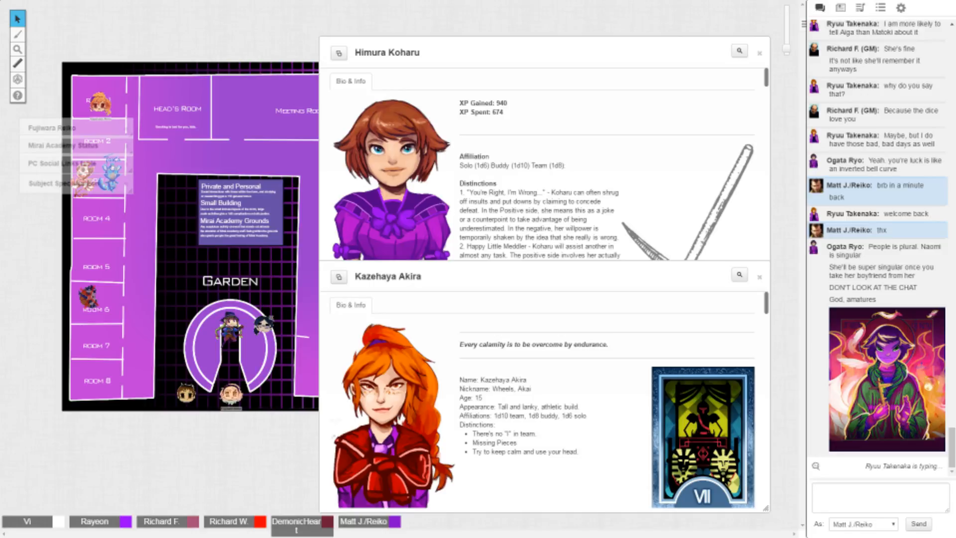
# Step: Send a chat message asking for the origin story of that particular pic/meme
pyautogui.write('in a free time can somebody')
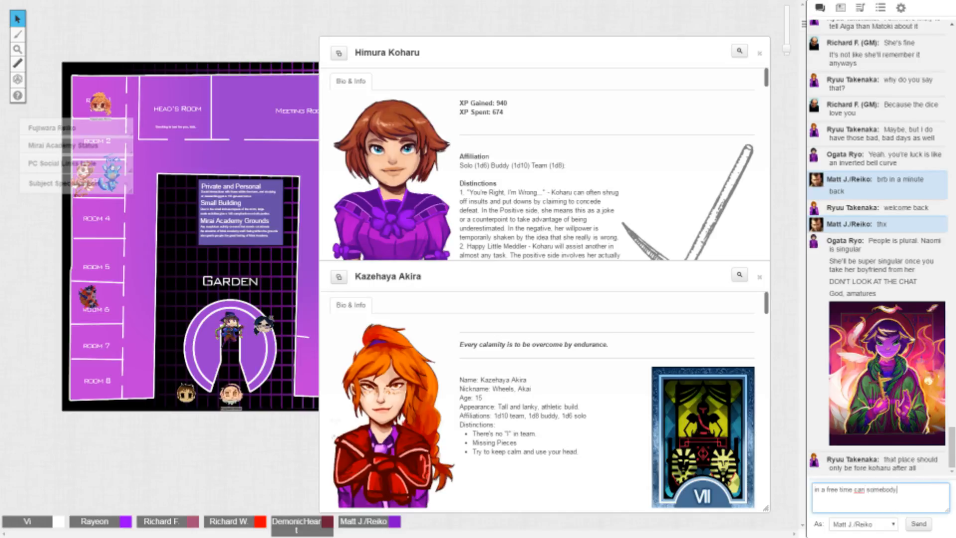
pyautogui.write('gimmie an origin story of')
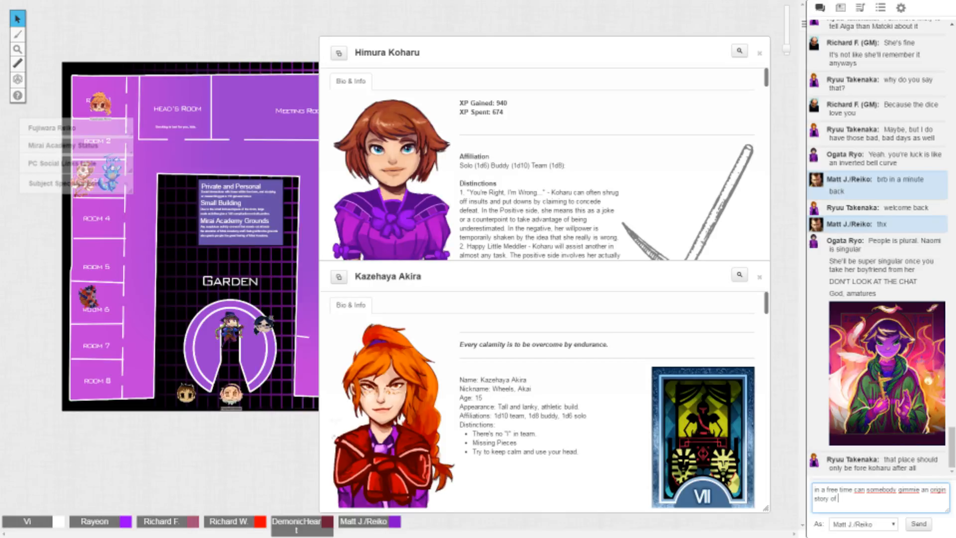
pyautogui.write('that particular')
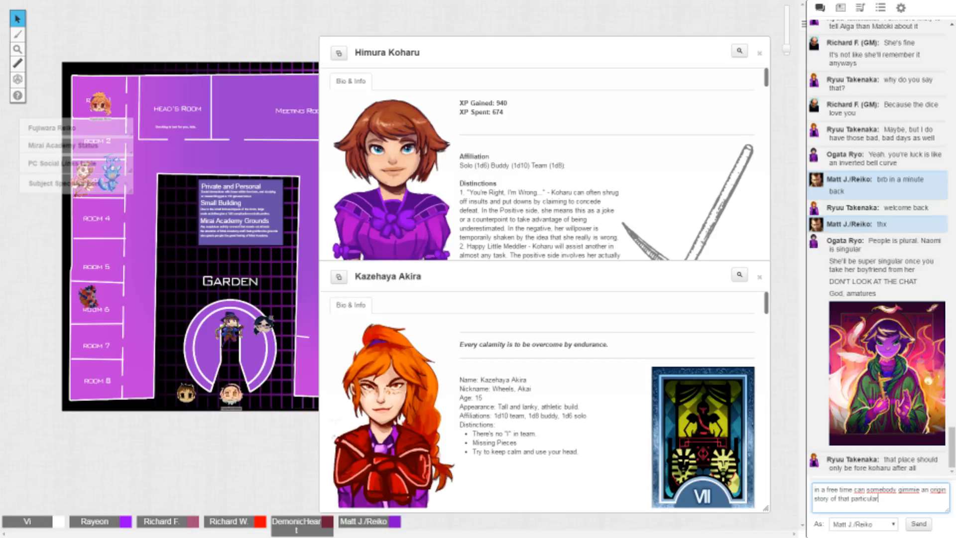
pyautogui.write('pic?')
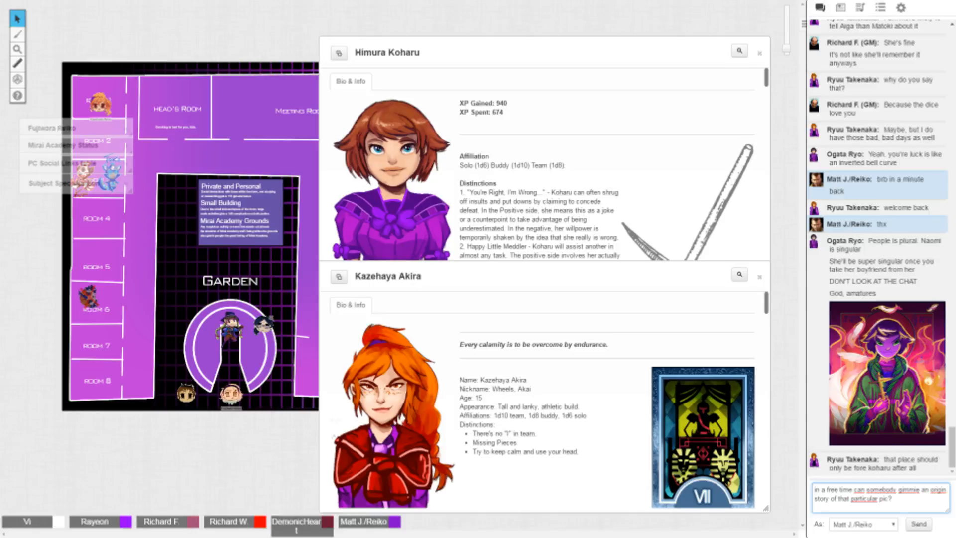
pyautogui.write('mem')
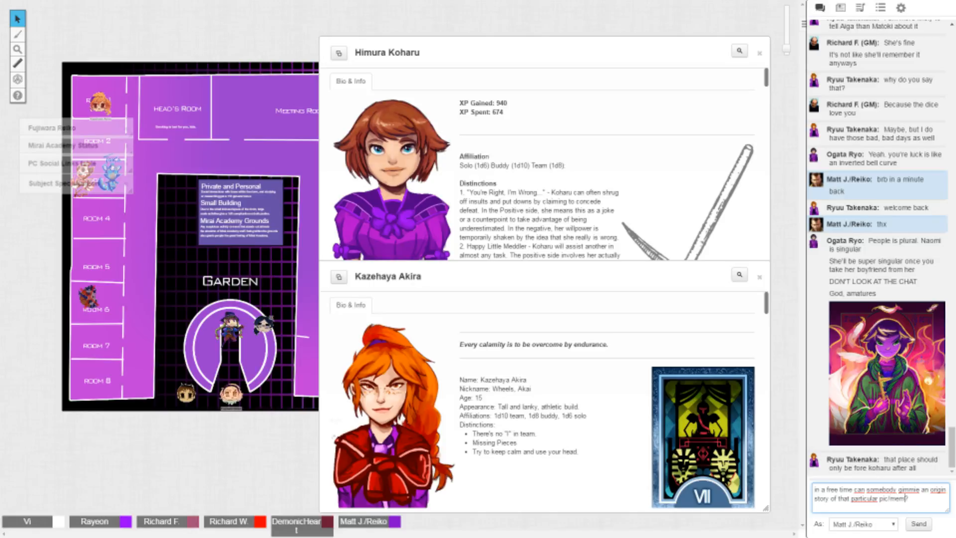
pyautogui.write('e?')
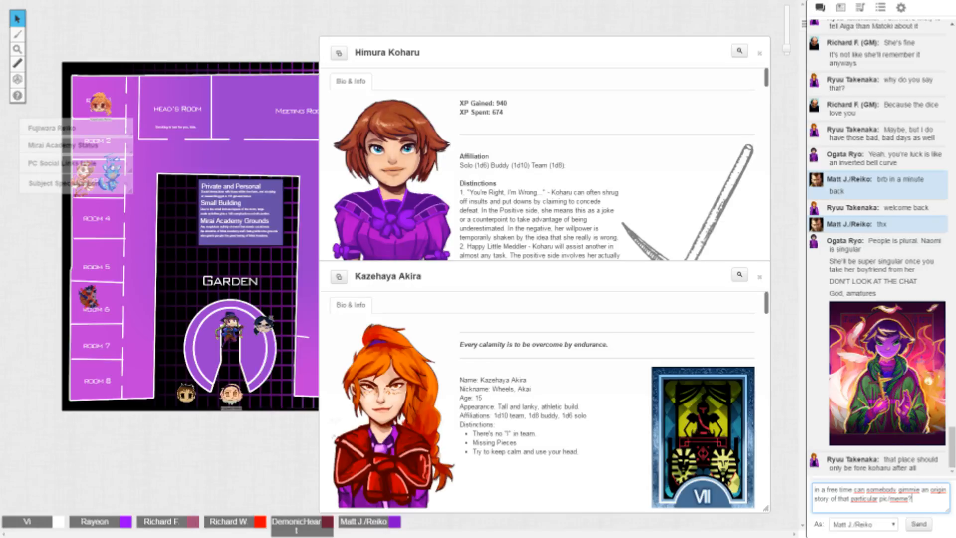
pyautogui.click(918, 524)
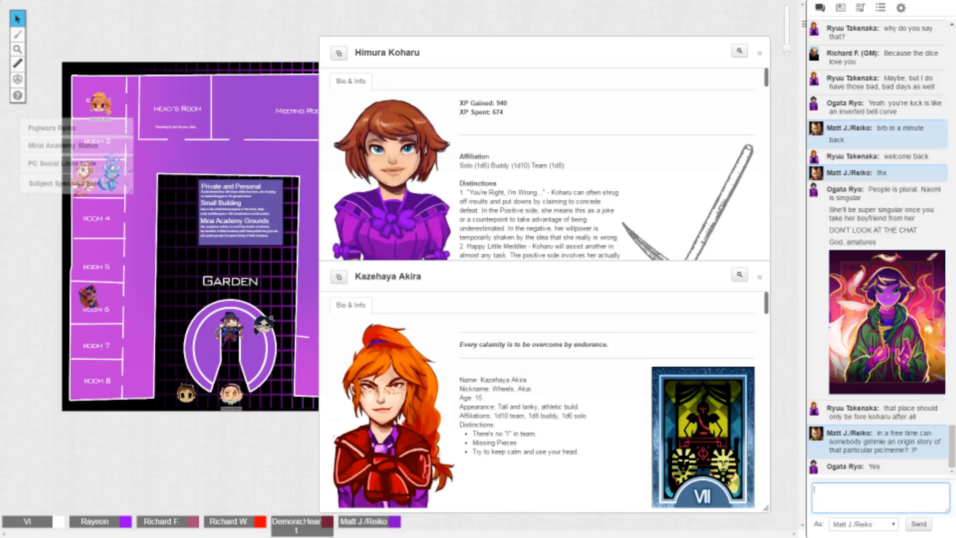
# Step: Read the Saint Koharu origin-story replies in chat and answer with a :D smiley
pyautogui.scroll(-3)
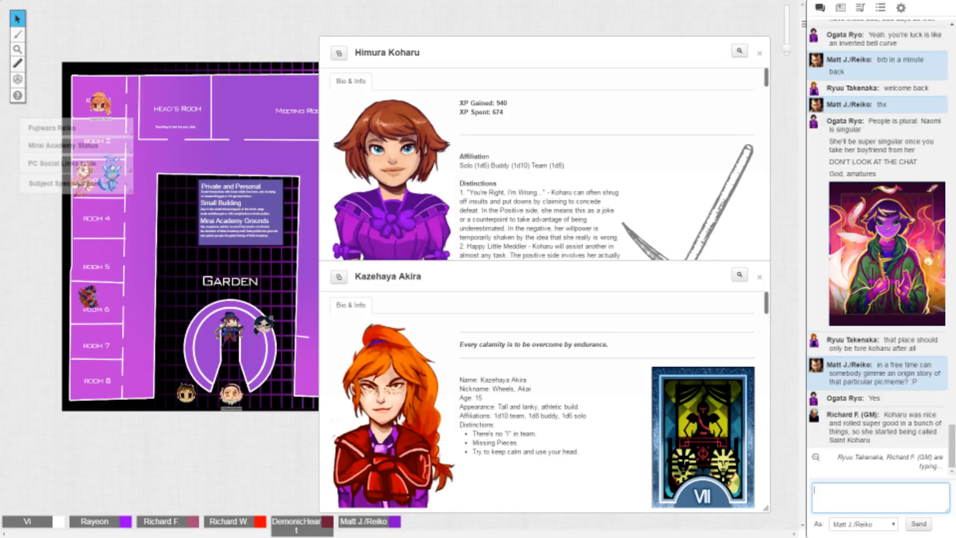
pyautogui.scroll(-3)
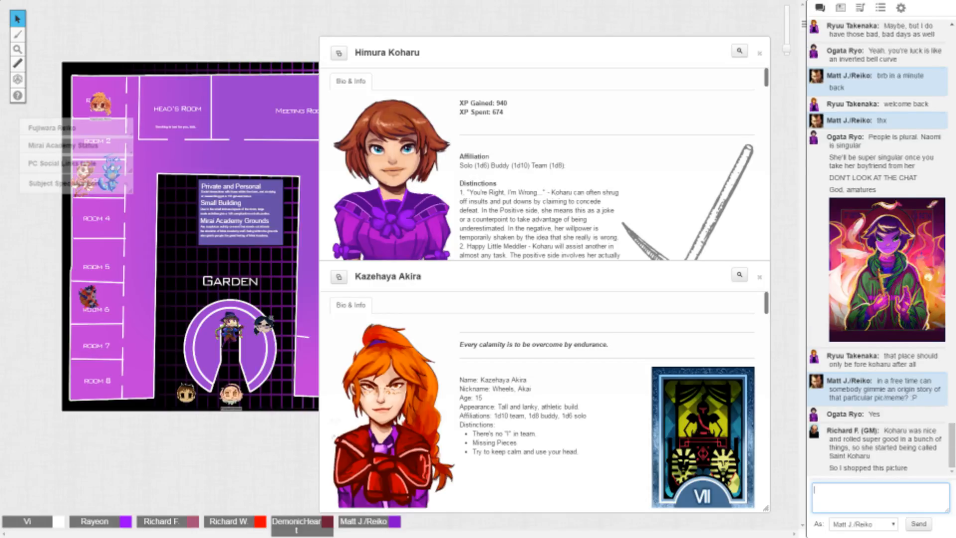
pyautogui.scroll(-3)
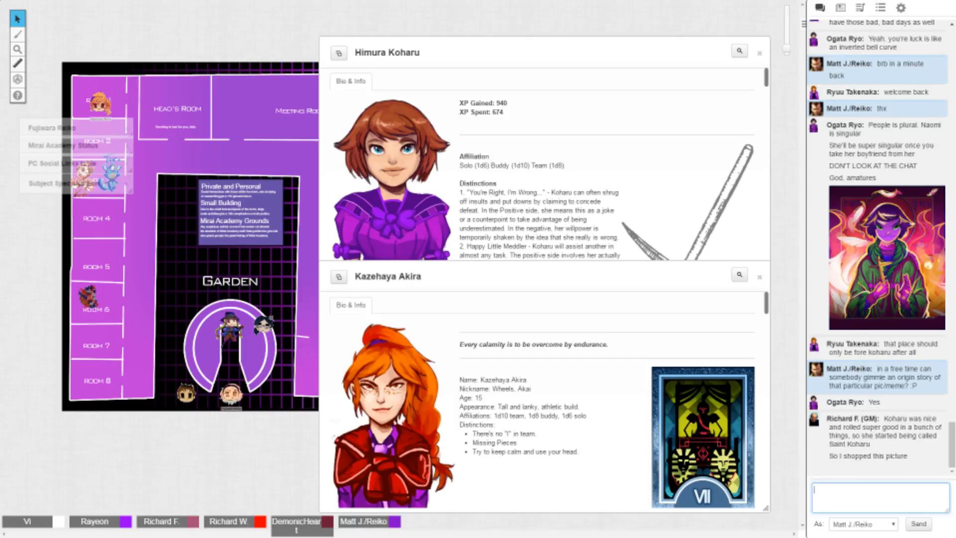
pyautogui.scroll(-3)
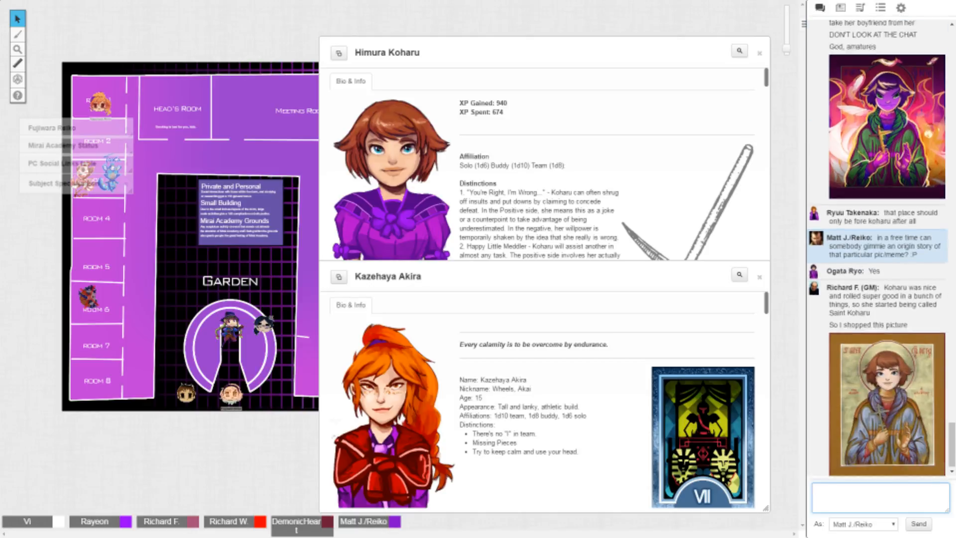
pyautogui.scroll(-3)
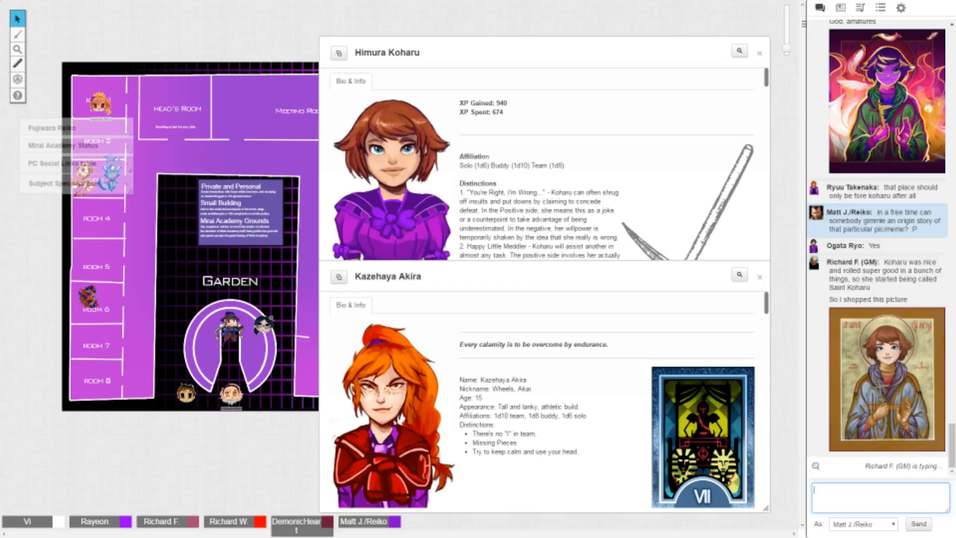
pyautogui.write('D')
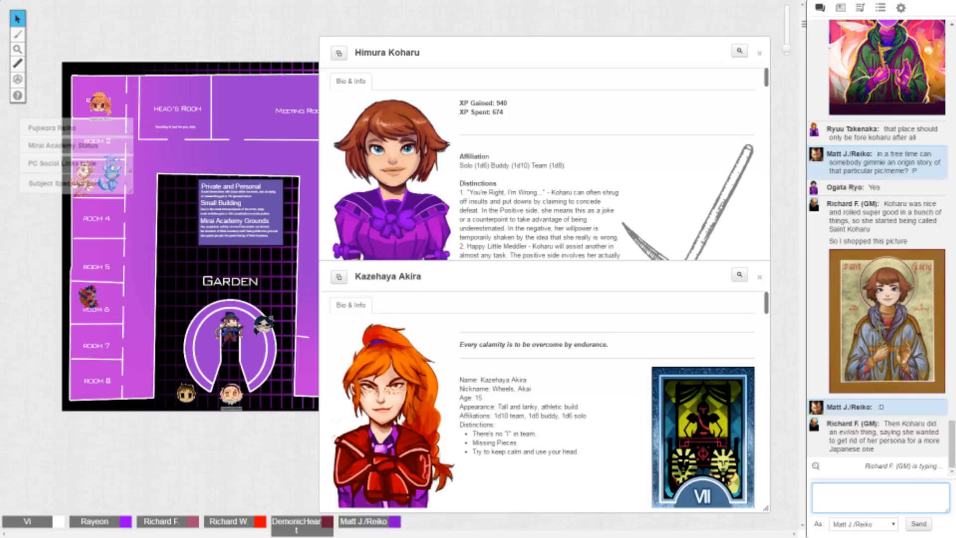
pyautogui.scroll(-3)
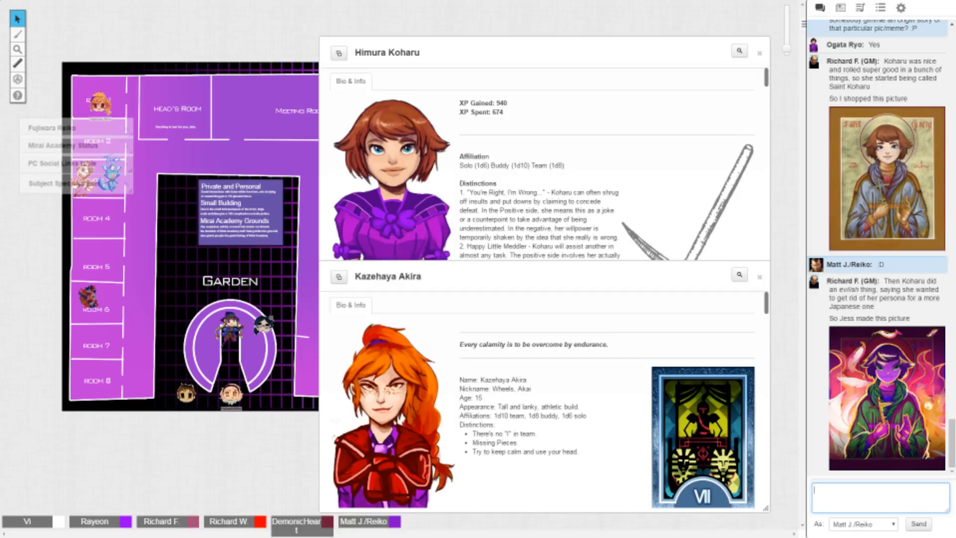
pyautogui.write('aH')
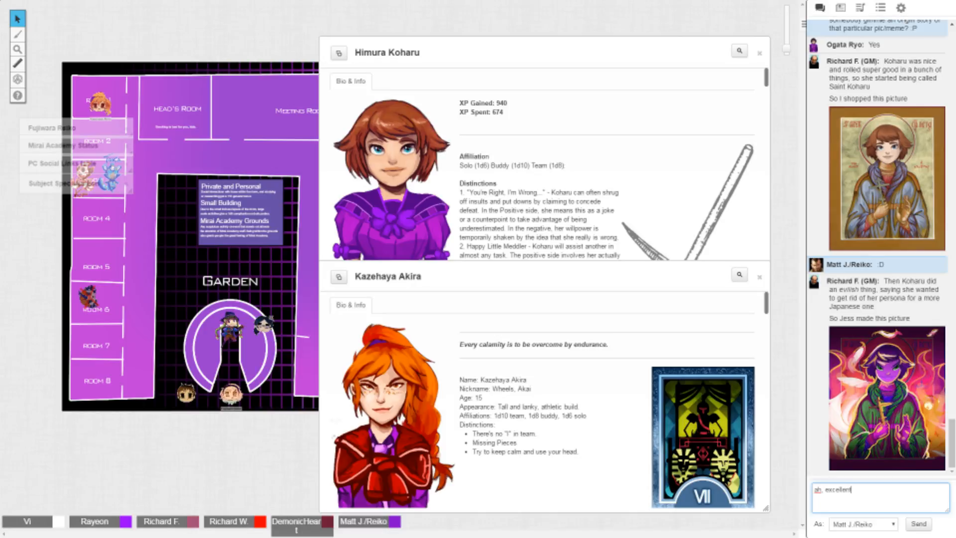
pyautogui.click(917, 522)
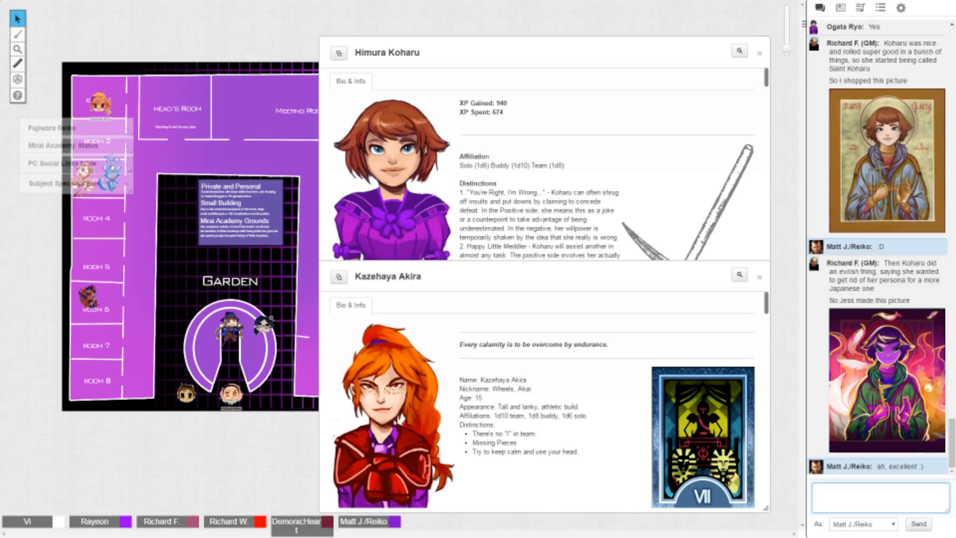
pyautogui.scroll(-3)
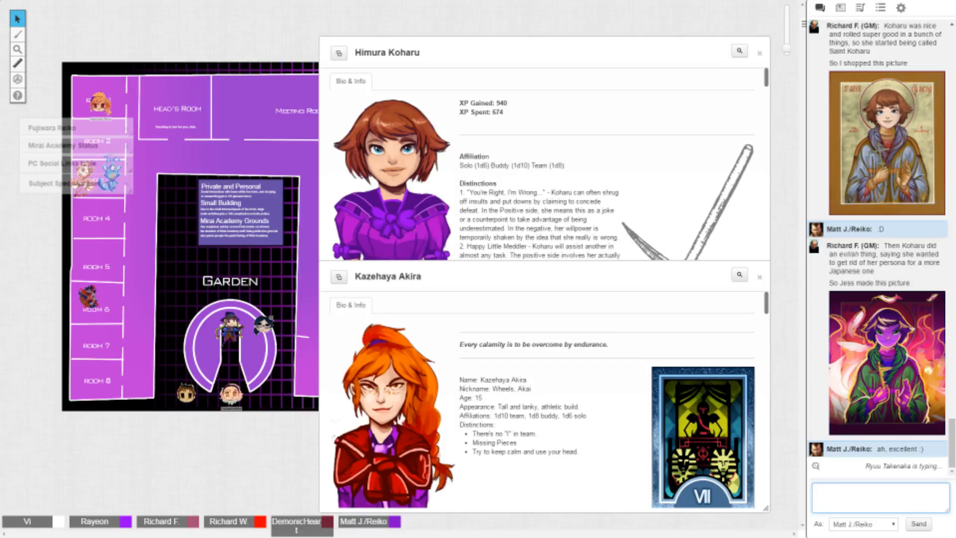
pyautogui.click(878, 495)
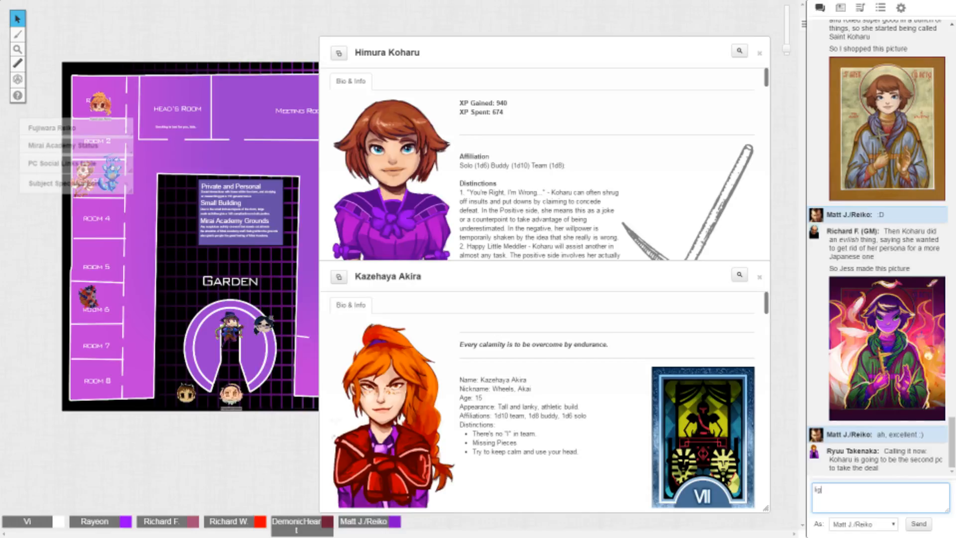
# Step: Send 'light or dark one?' to the chat, then return to the Journal
pyautogui.write('light or dark')
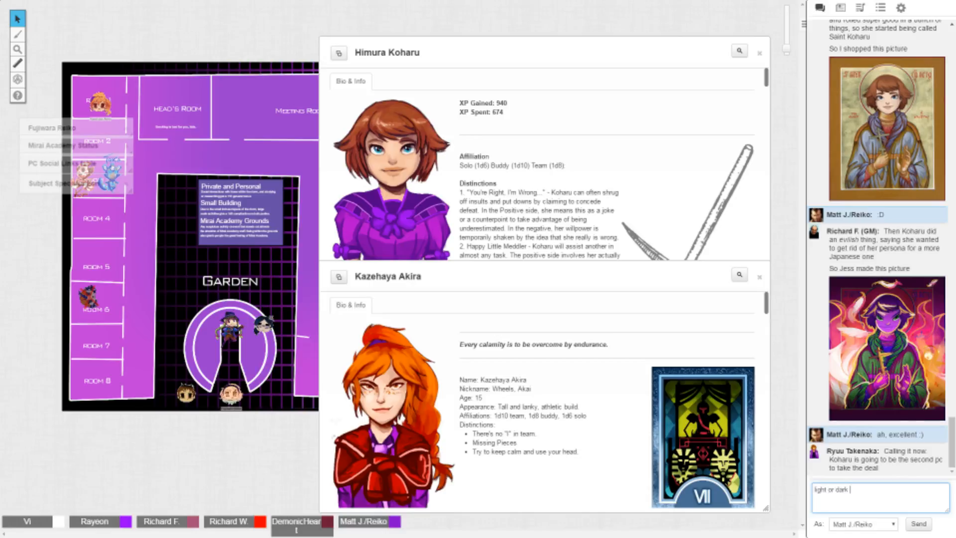
pyautogui.click(917, 523)
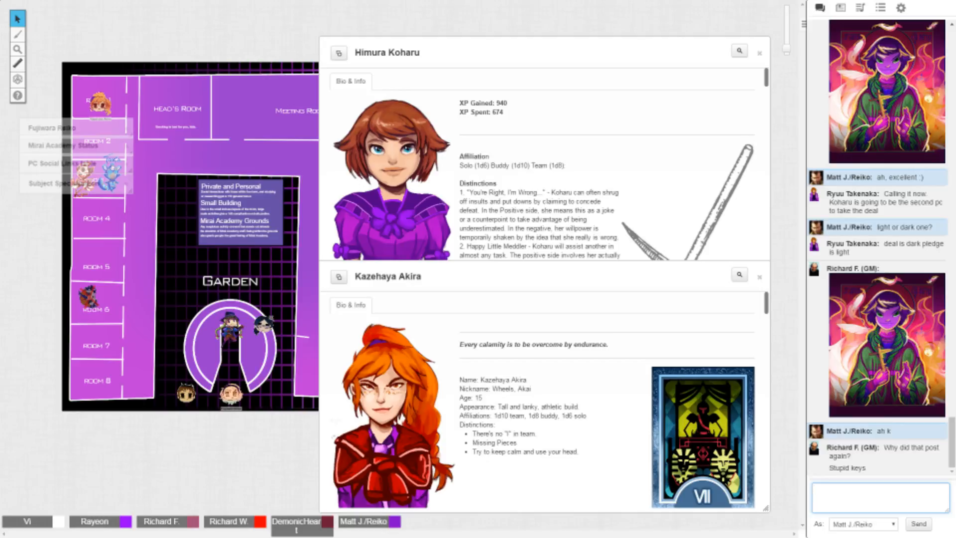
pyautogui.click(841, 8)
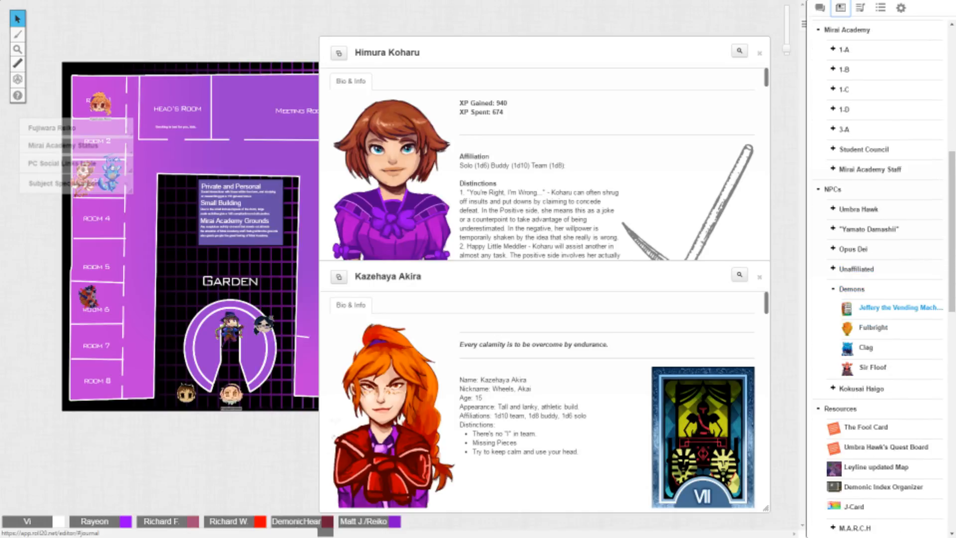
# Step: View the Clag demon entry in the Journal and close it again
pyautogui.click(872, 328)
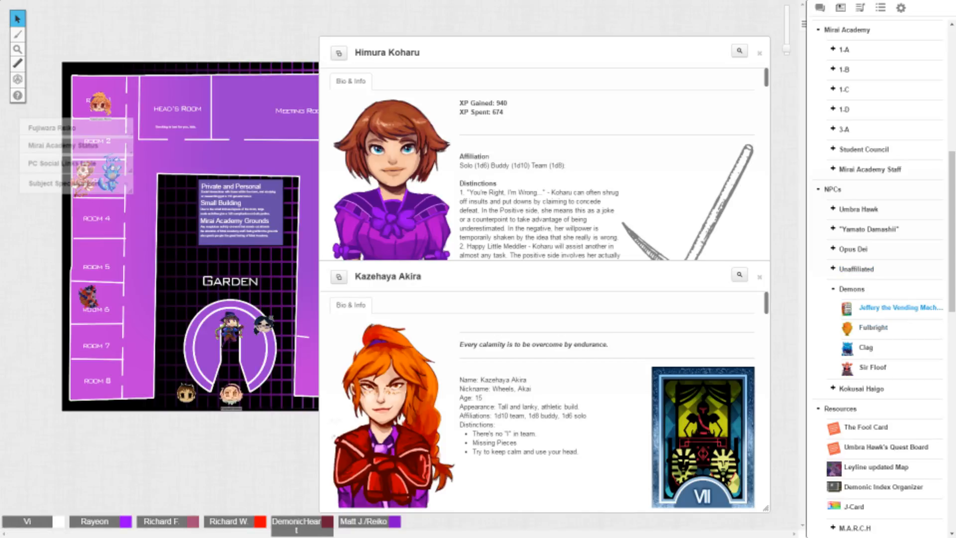
pyautogui.click(865, 348)
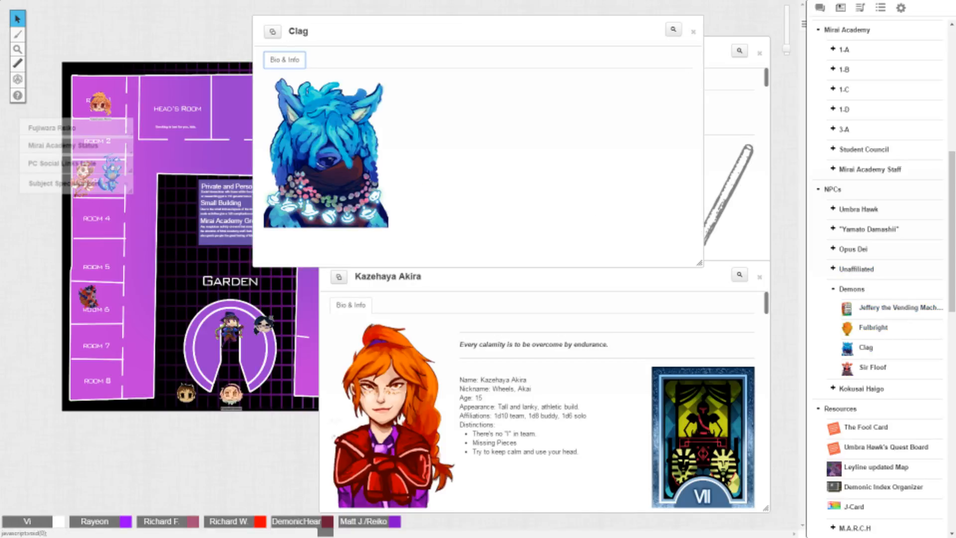
pyautogui.click(872, 368)
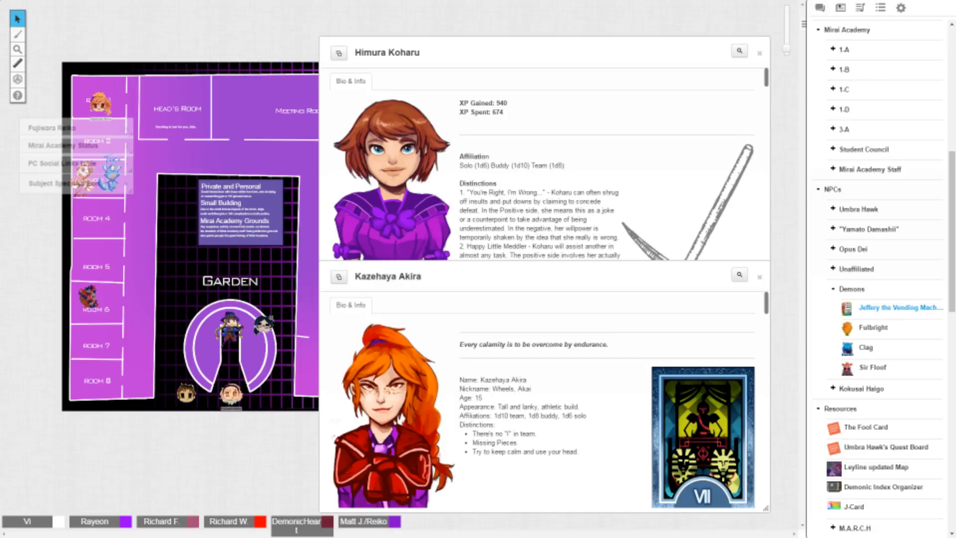
# Step: View and minimise Jeffery the Vending Machine, then expand the Kokusai Haigo folder
pyautogui.click(902, 308)
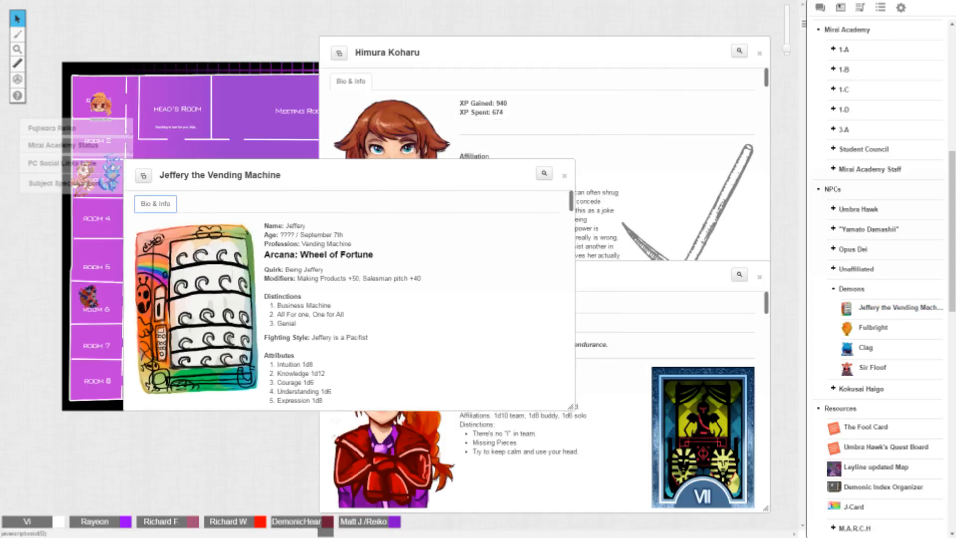
pyautogui.click(564, 175)
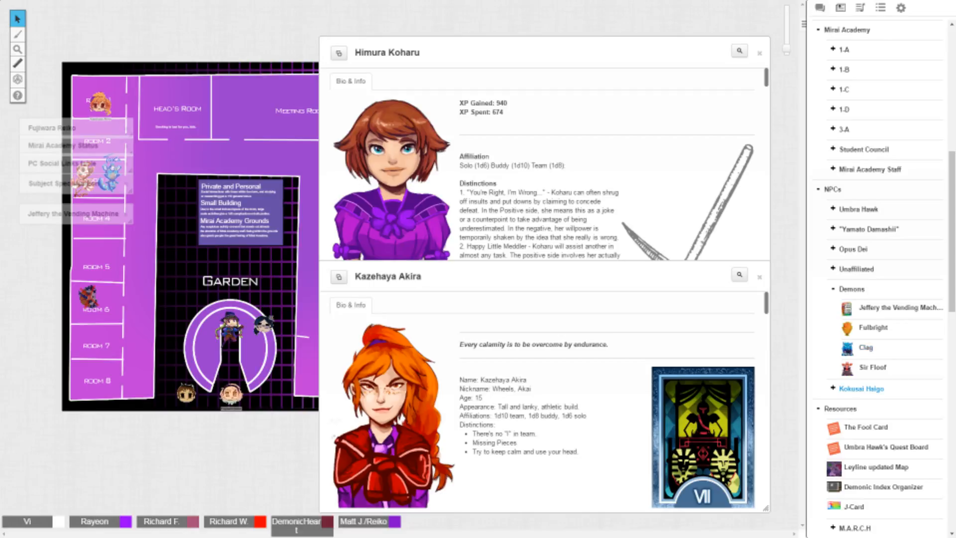
pyautogui.click(860, 388)
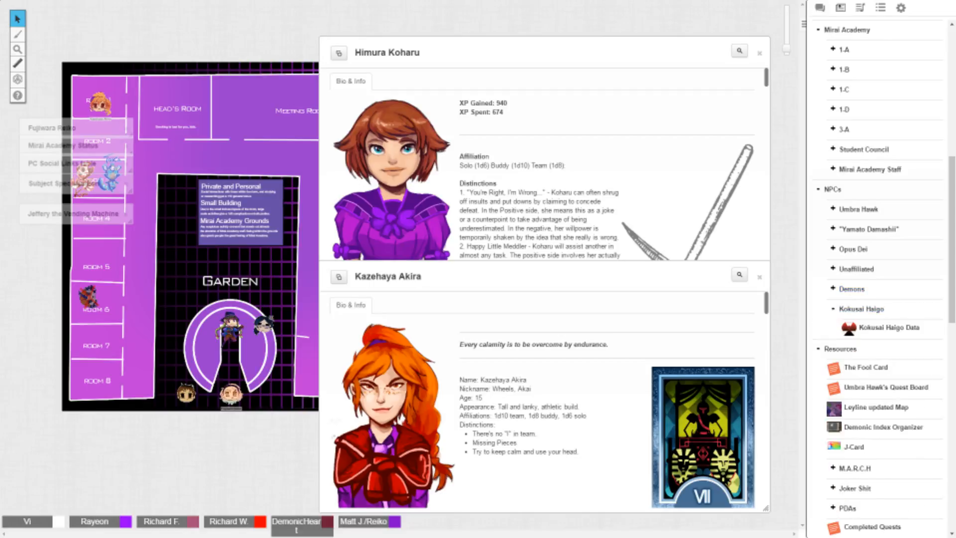
# Step: Read through the Kokusai Haigo Data handout and close it
pyautogui.click(886, 327)
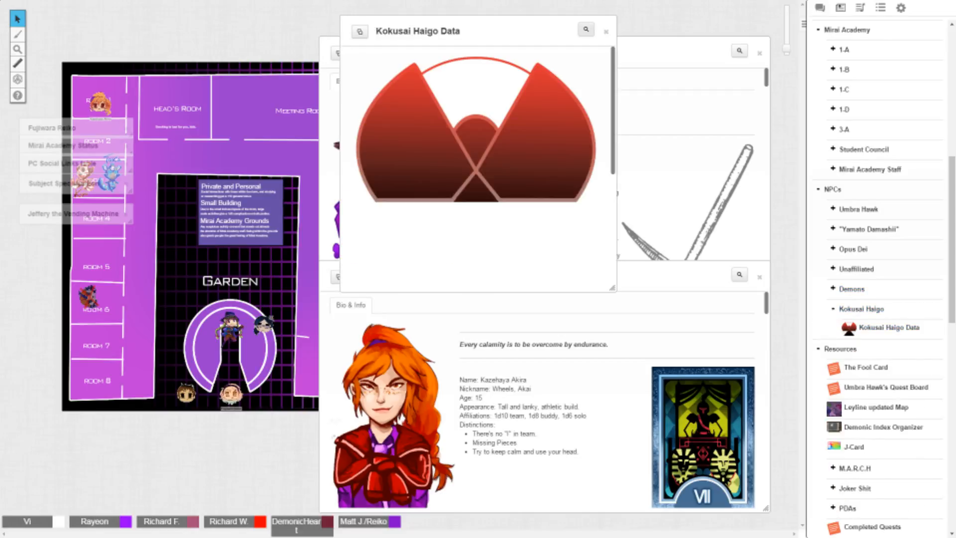
pyautogui.scroll(-3)
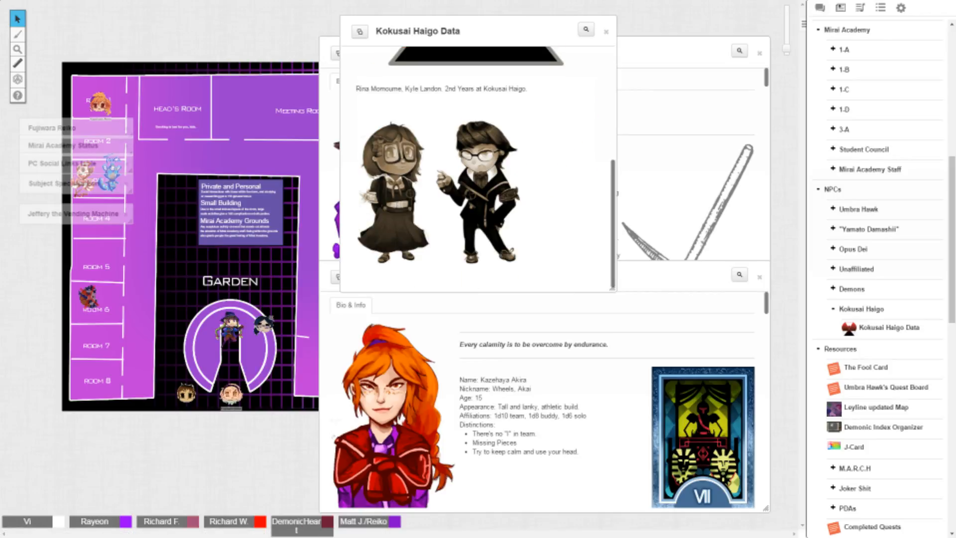
pyautogui.click(604, 31)
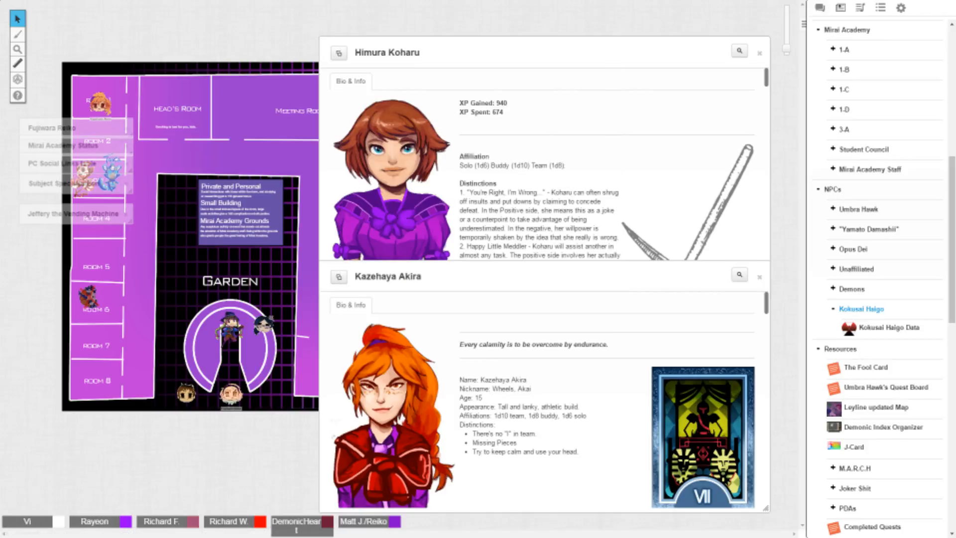
# Step: Look at the JOKER character entry, then expand the M.A.R.C.H folder
pyautogui.scroll(-3)
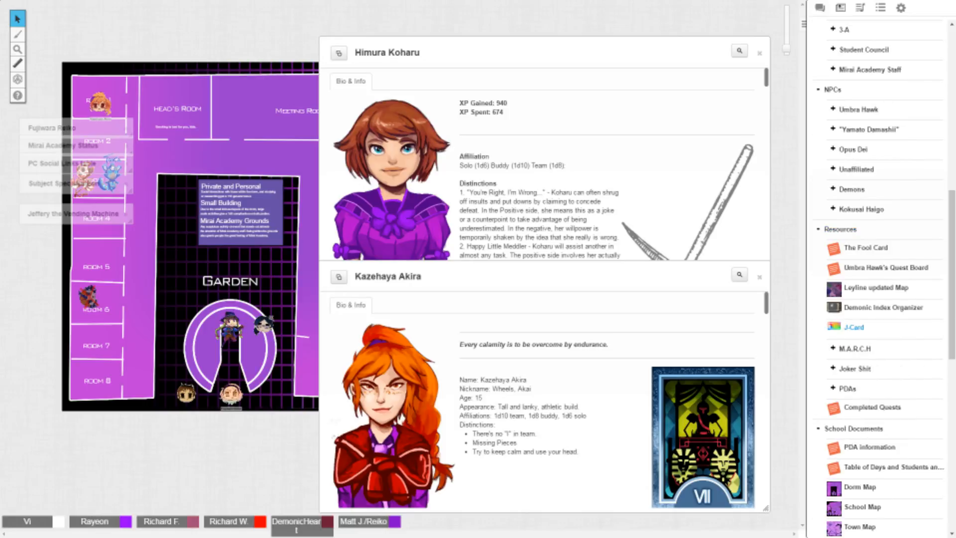
pyautogui.scroll(-3)
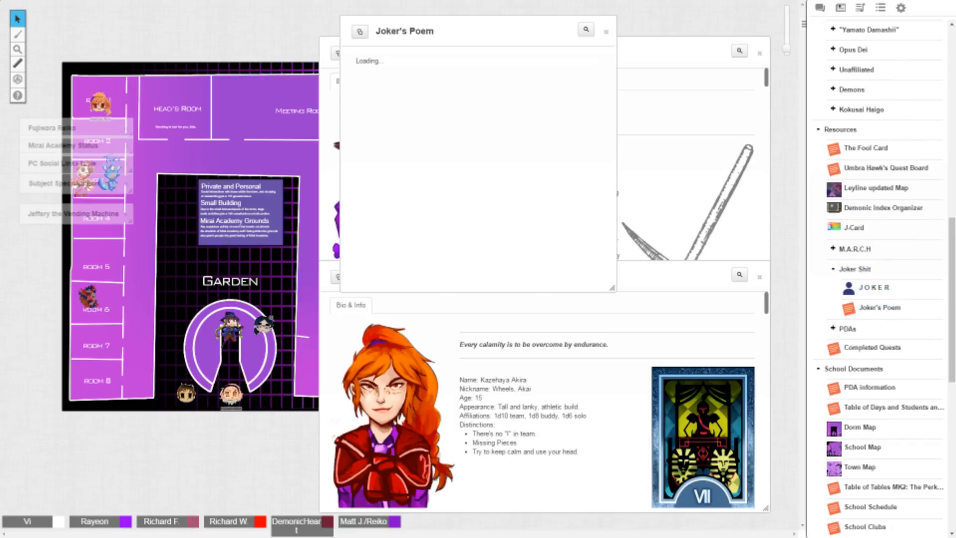
pyautogui.click(873, 286)
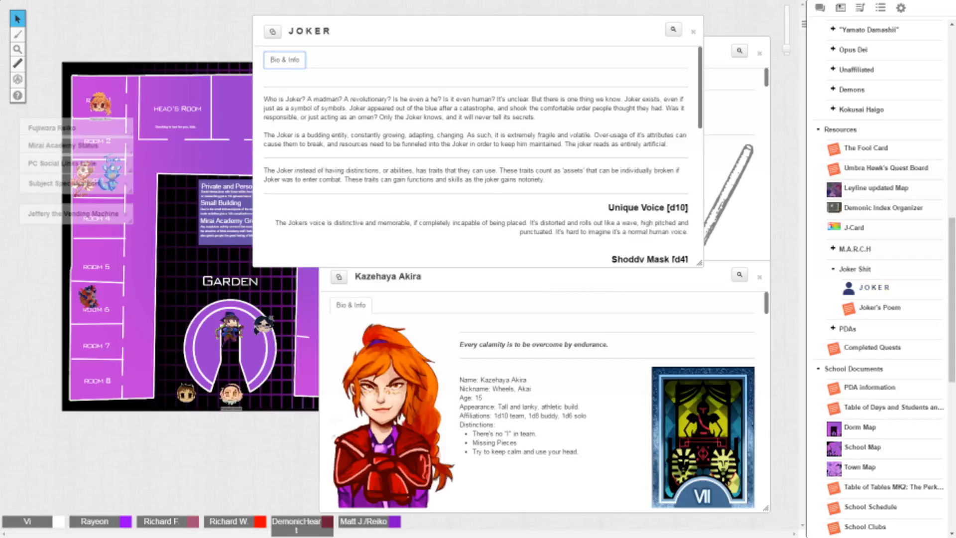
pyautogui.scroll(-3)
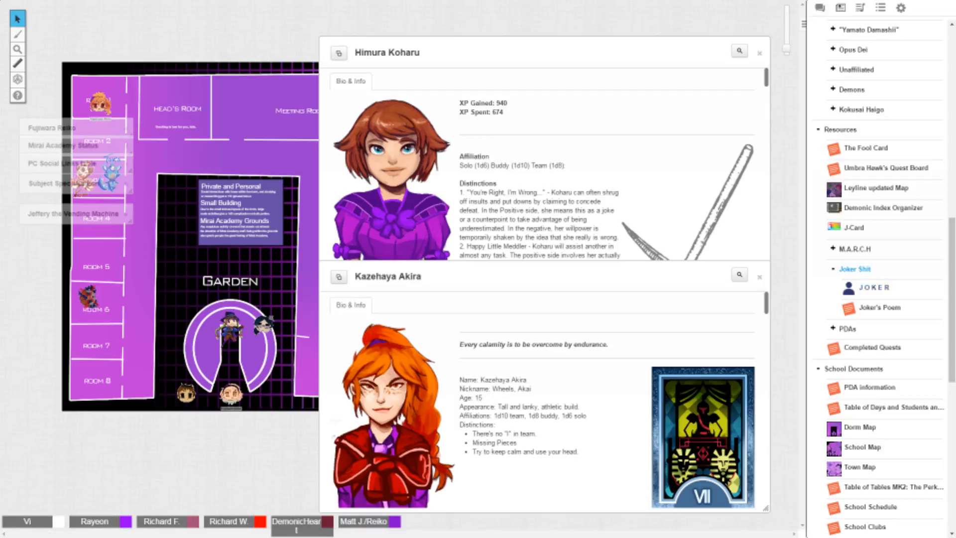
pyautogui.click(857, 249)
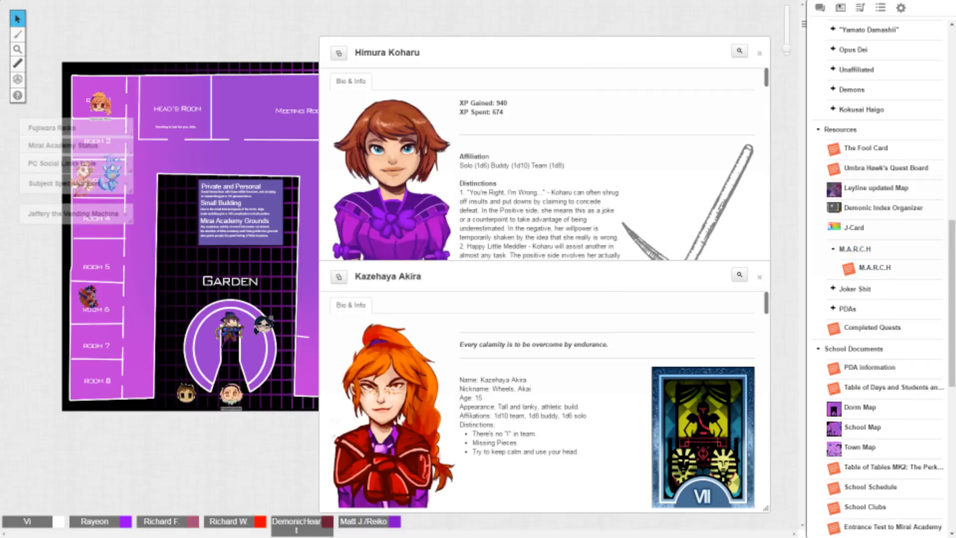
# Step: Read the student whereabouts schedule table and close it
pyautogui.scroll(-3)
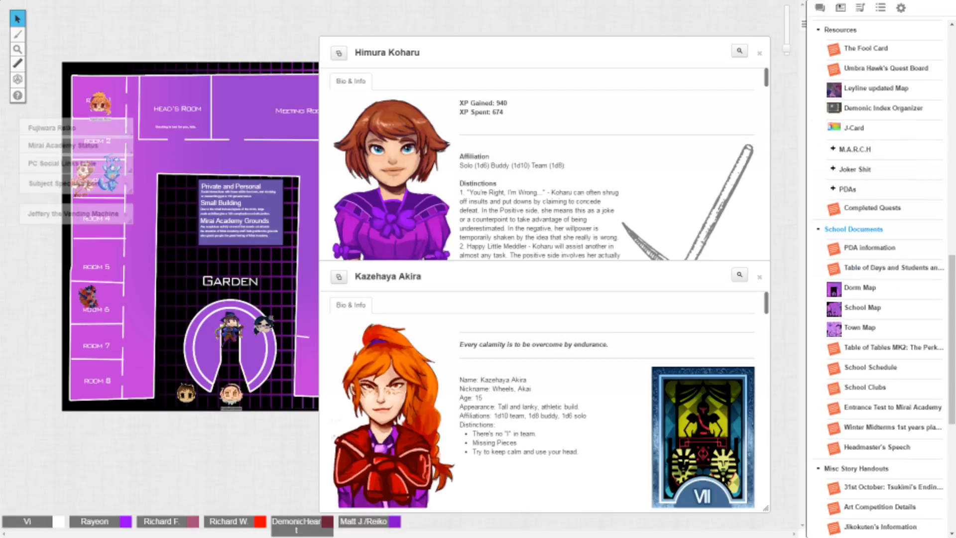
pyautogui.scroll(-3)
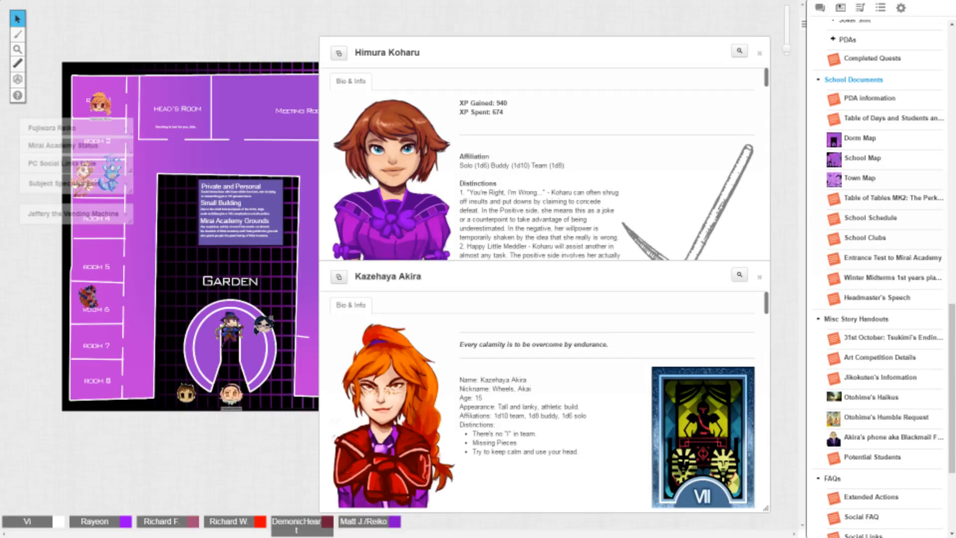
pyautogui.click(890, 119)
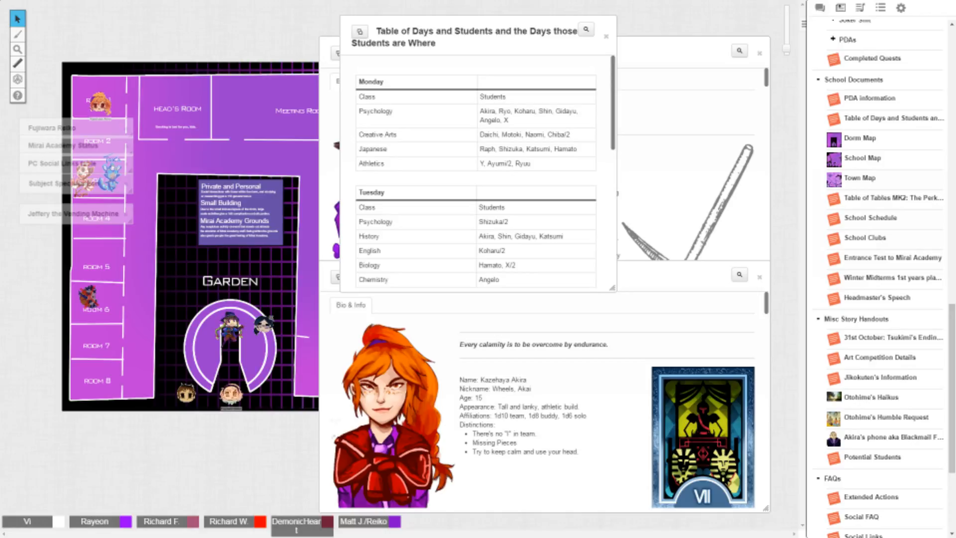
pyautogui.scroll(-3)
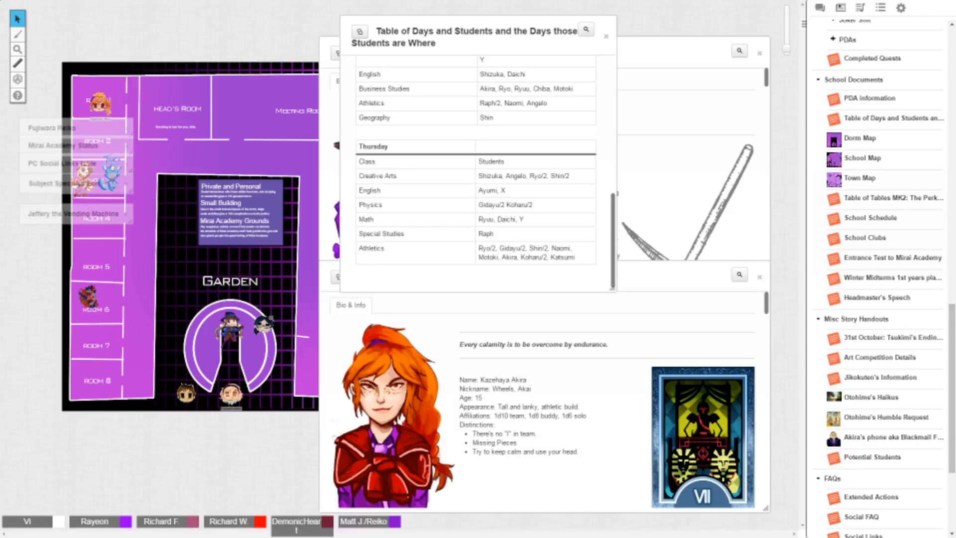
pyautogui.click(606, 36)
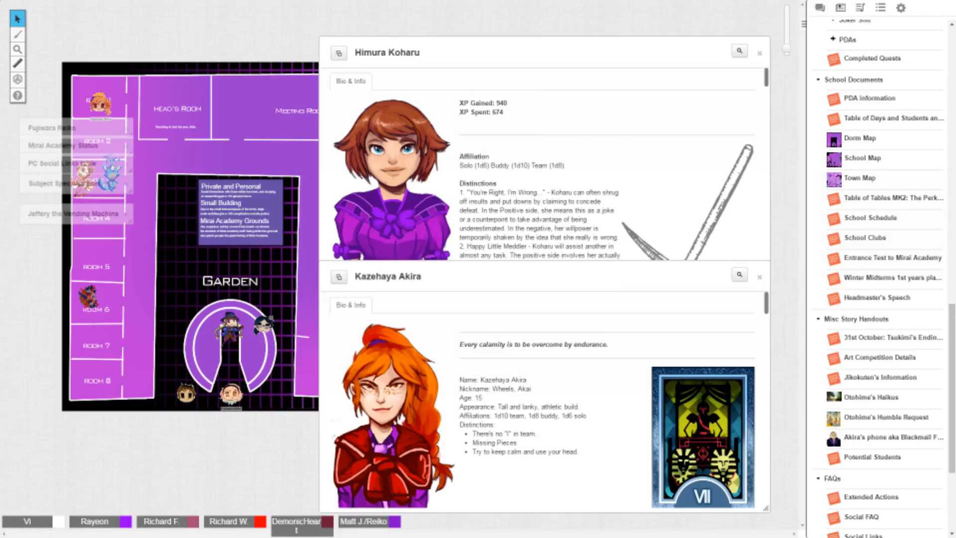
# Step: Read the Headmaster's Speech and PDA information handouts and close them
pyautogui.click(879, 298)
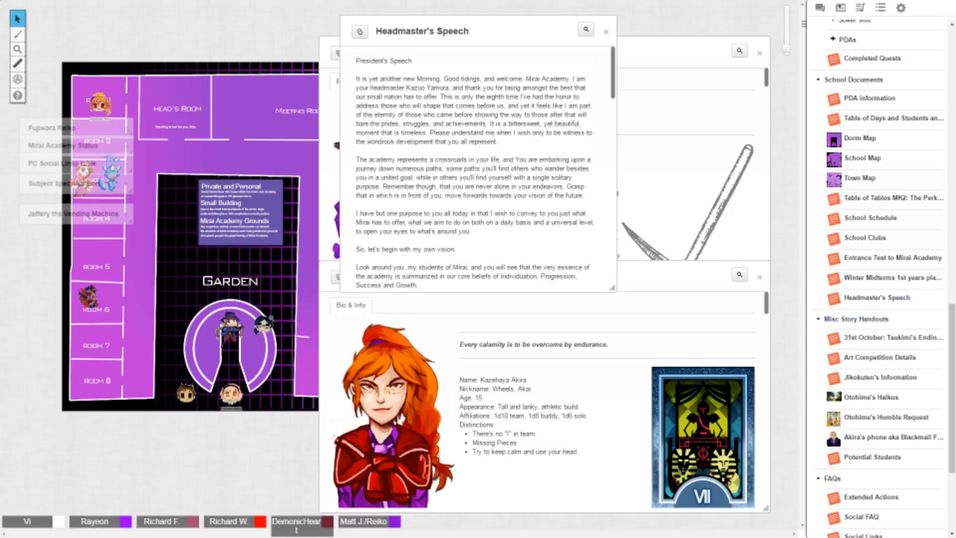
pyautogui.scroll(-3)
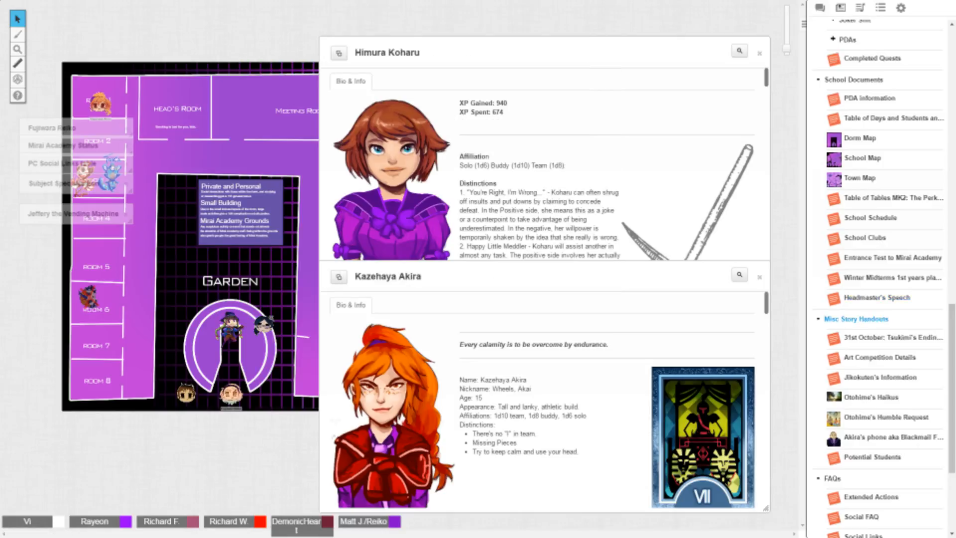
pyautogui.scroll(-3)
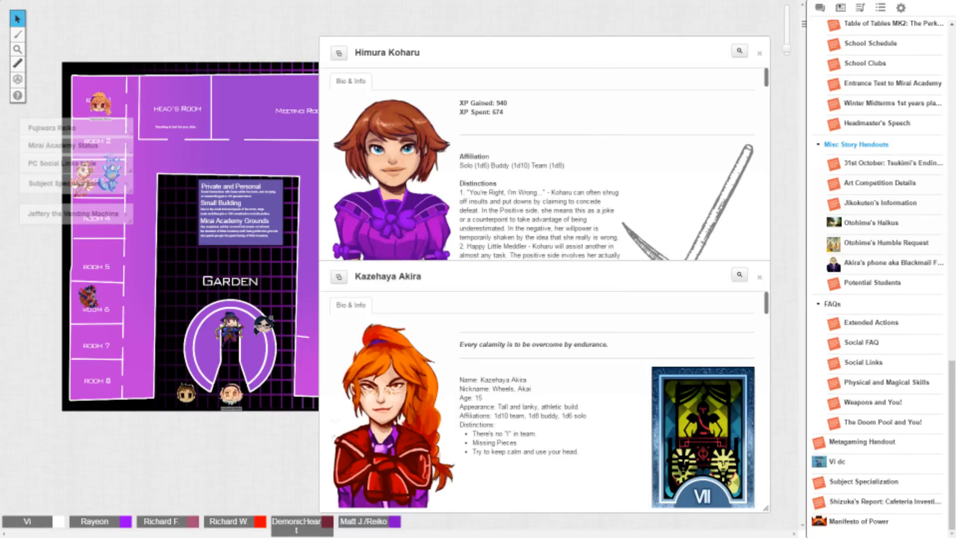
pyautogui.scroll(3)
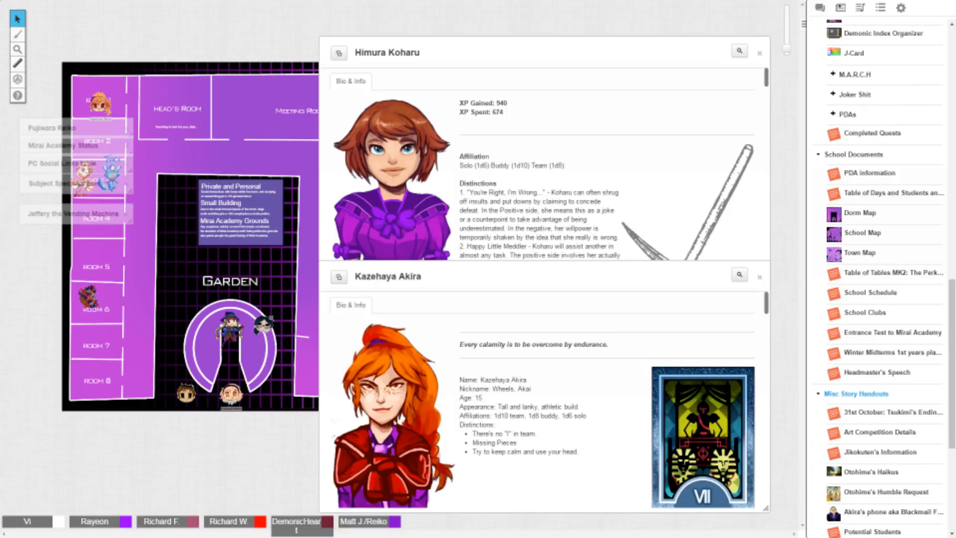
pyautogui.scroll(3)
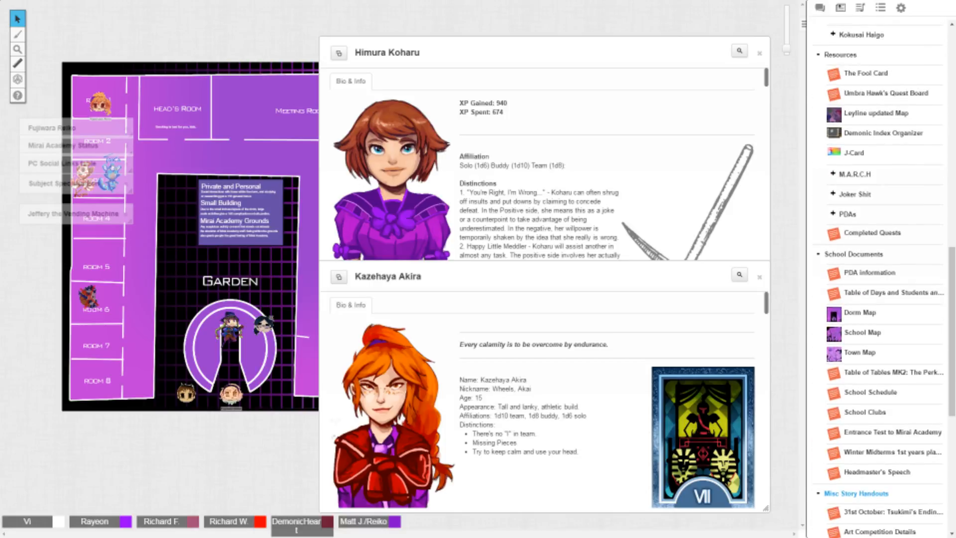
pyautogui.click(876, 272)
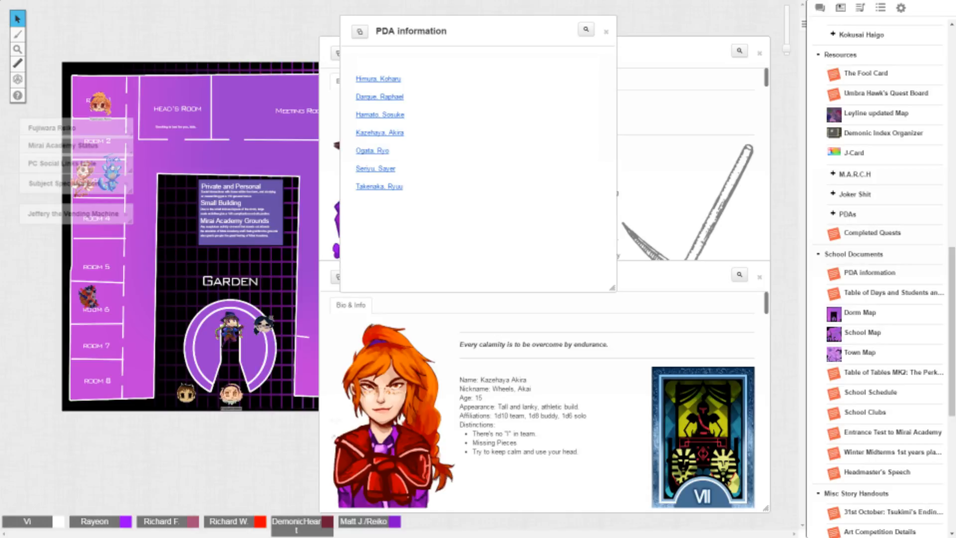
pyautogui.click(378, 79)
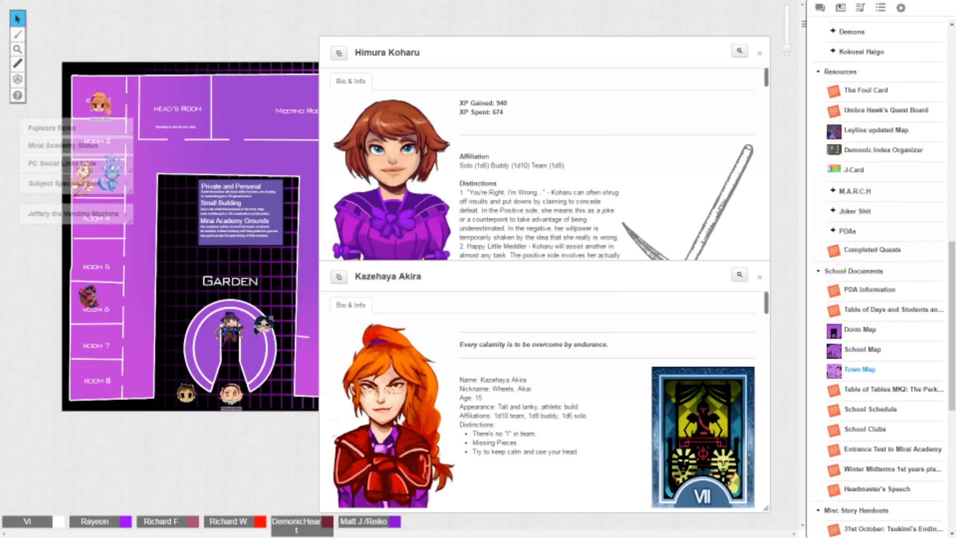
# Step: Expand the Unaffiliated NPCs folder to list its characters
pyautogui.scroll(-3)
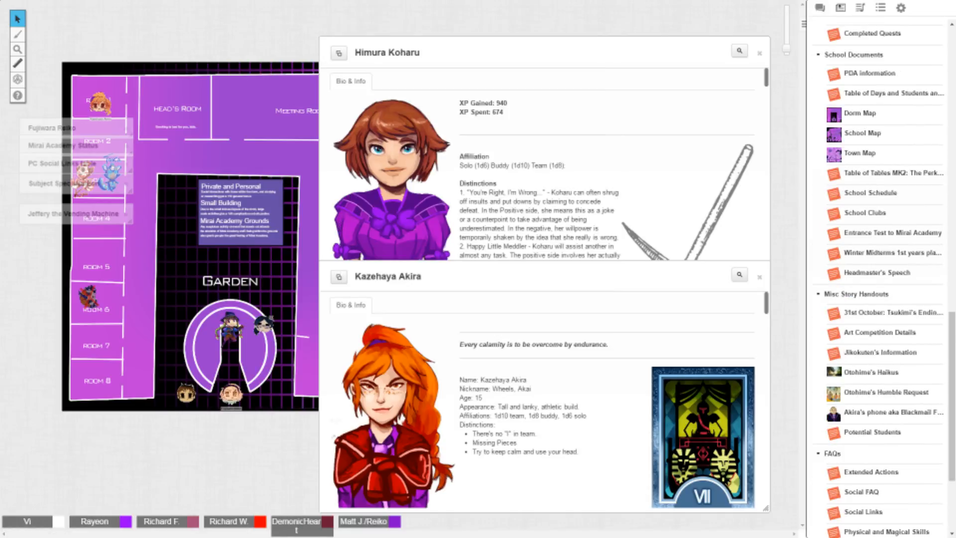
pyautogui.scroll(-3)
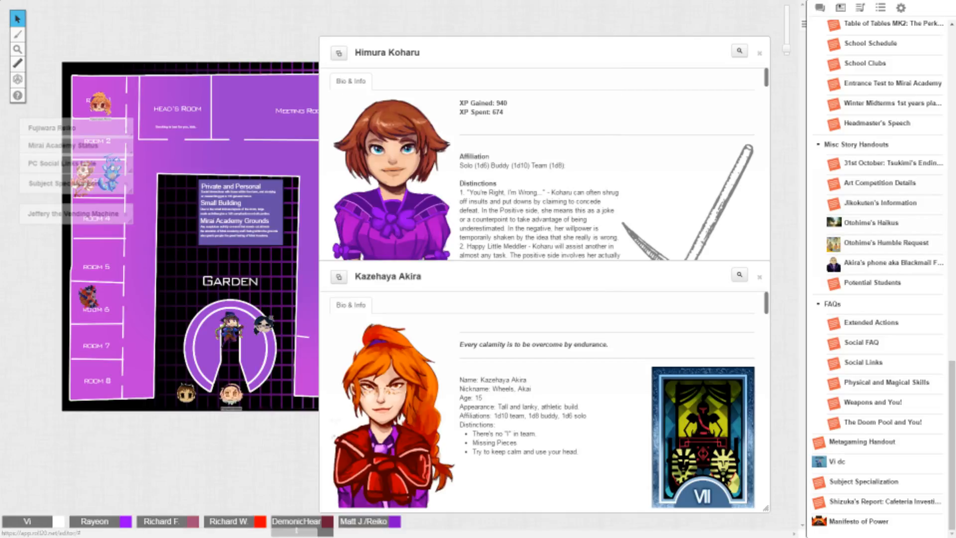
pyautogui.scroll(3)
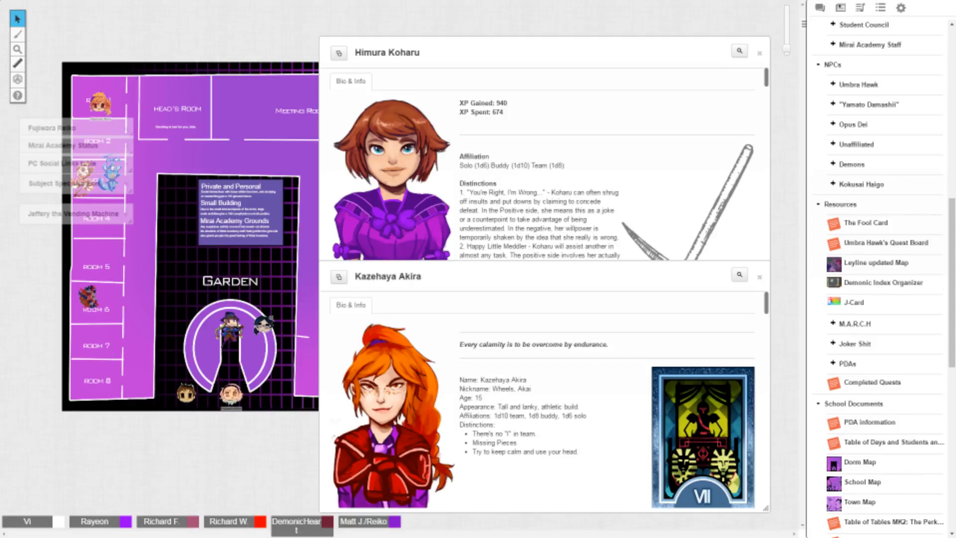
pyautogui.scroll(3)
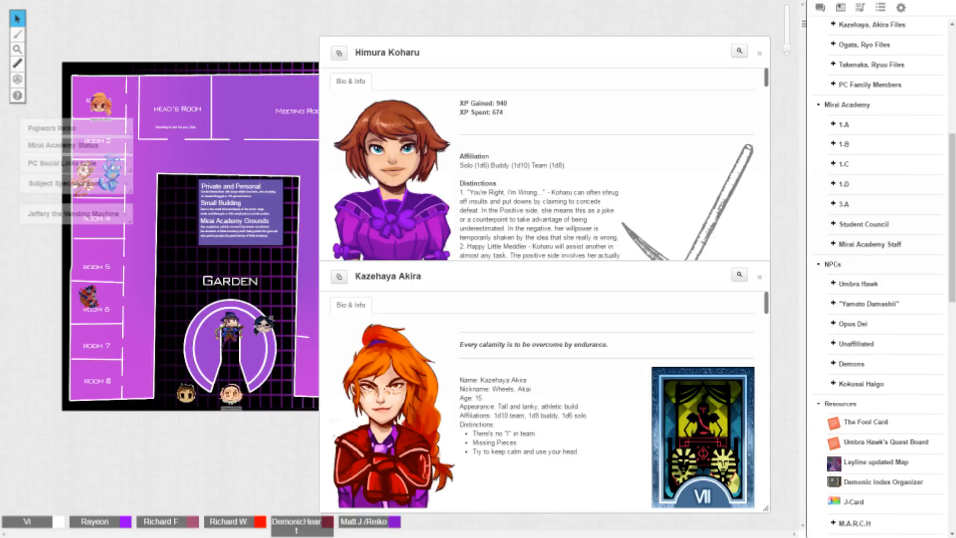
pyautogui.click(856, 343)
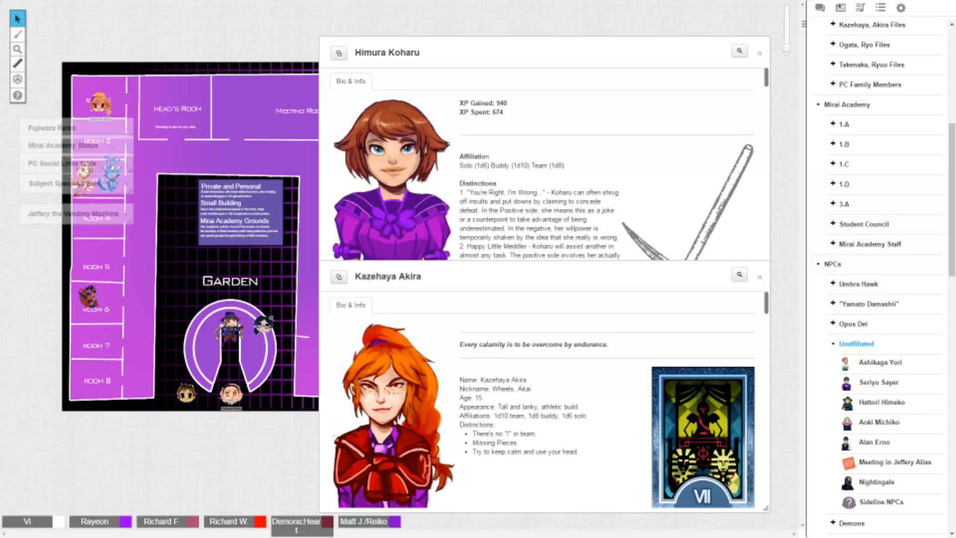
# Step: View Alan Erno's NPC sheet from the Unaffiliated folder and close it
pyautogui.click(882, 501)
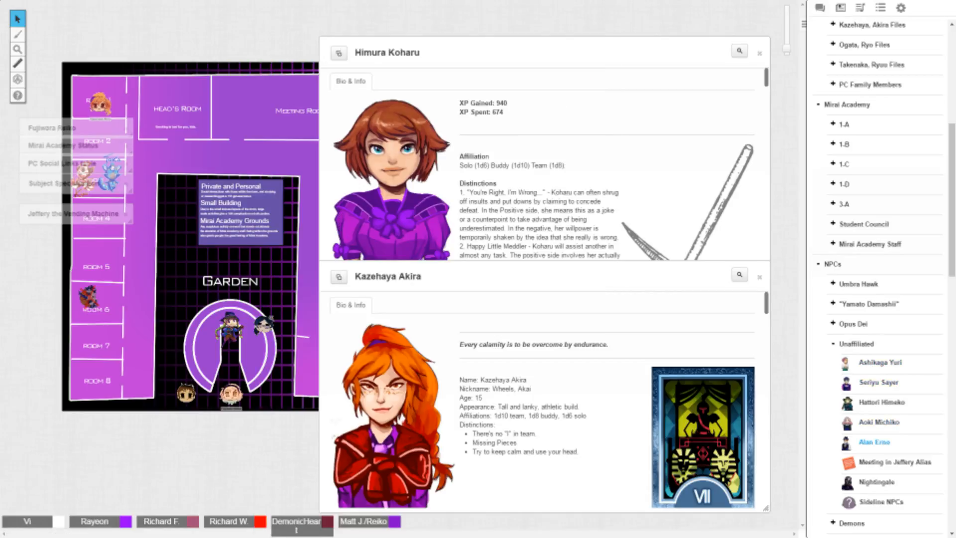
pyautogui.click(874, 441)
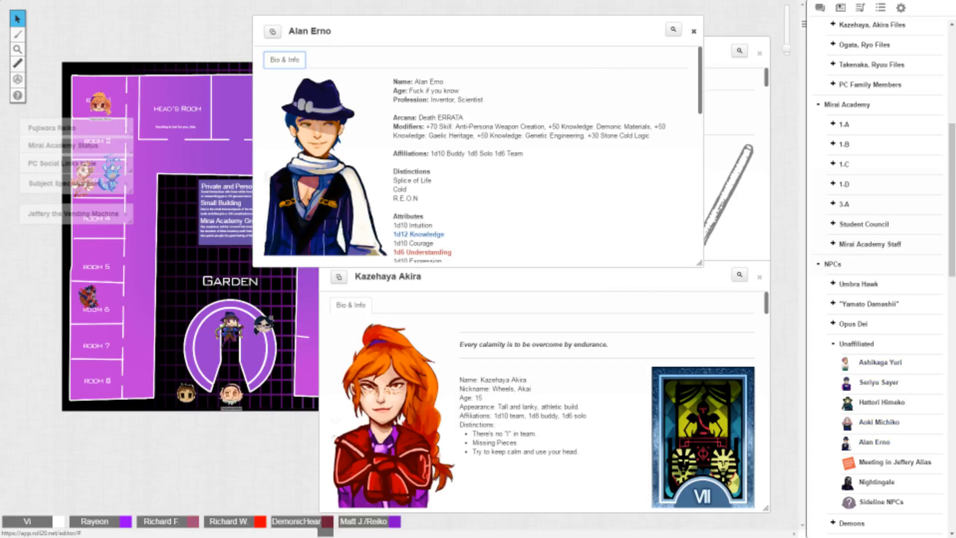
pyautogui.click(895, 461)
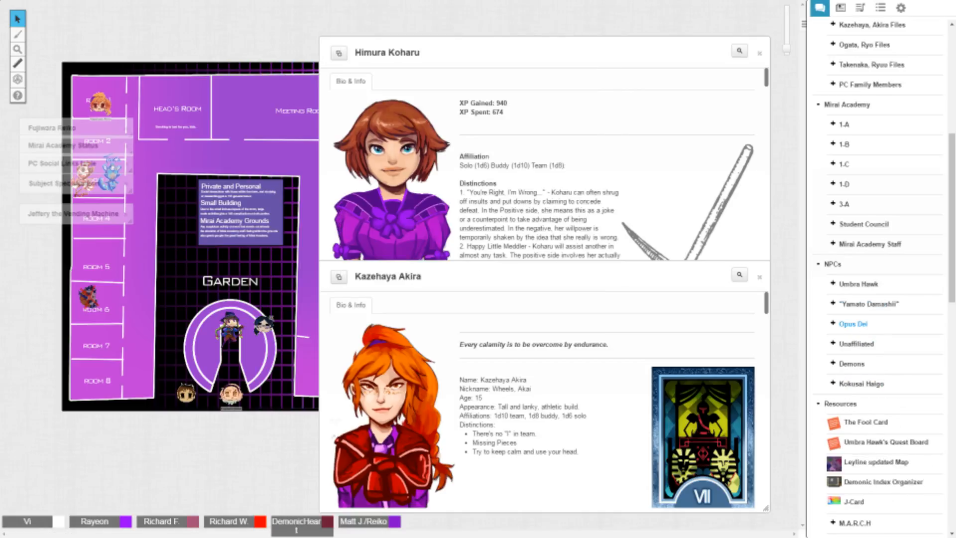
pyautogui.moveTo(857, 284)
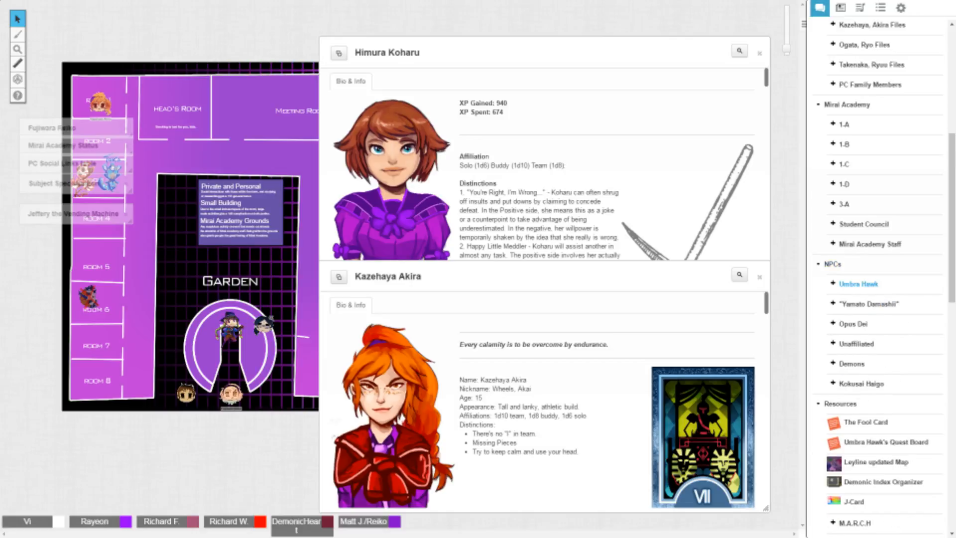
# Step: Browse the Student Council and class 3-A folders, then go back to the chat log
pyautogui.scroll(3)
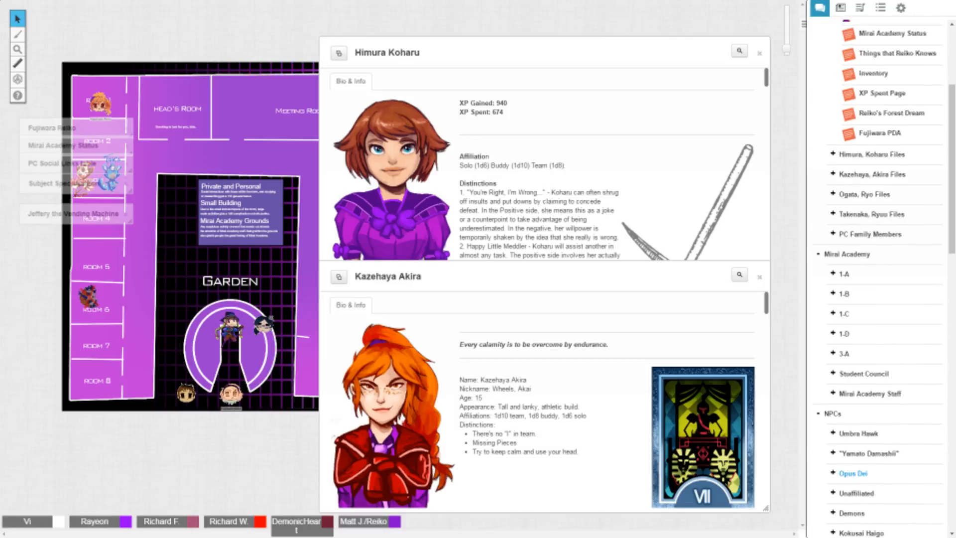
pyautogui.moveTo(869, 393)
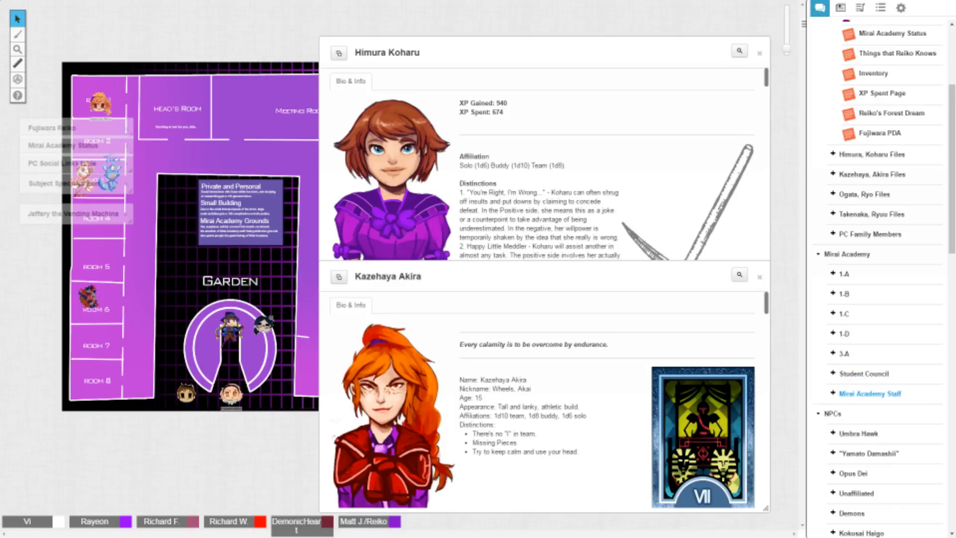
pyautogui.click(864, 374)
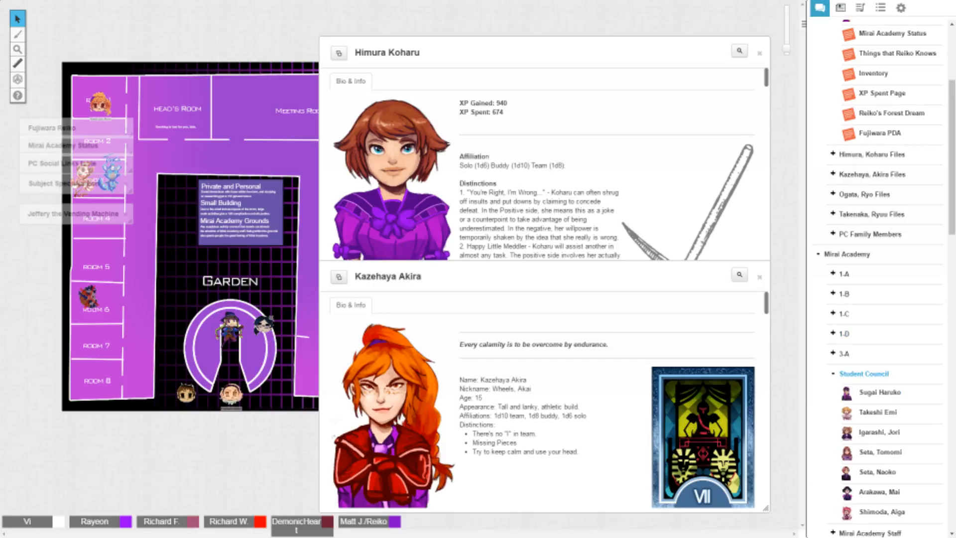
pyautogui.click(843, 352)
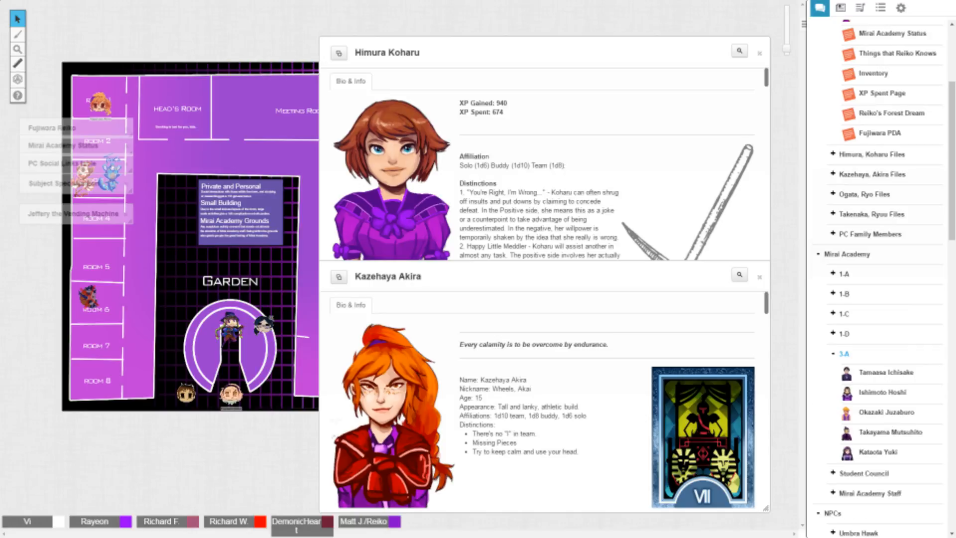
pyautogui.click(844, 354)
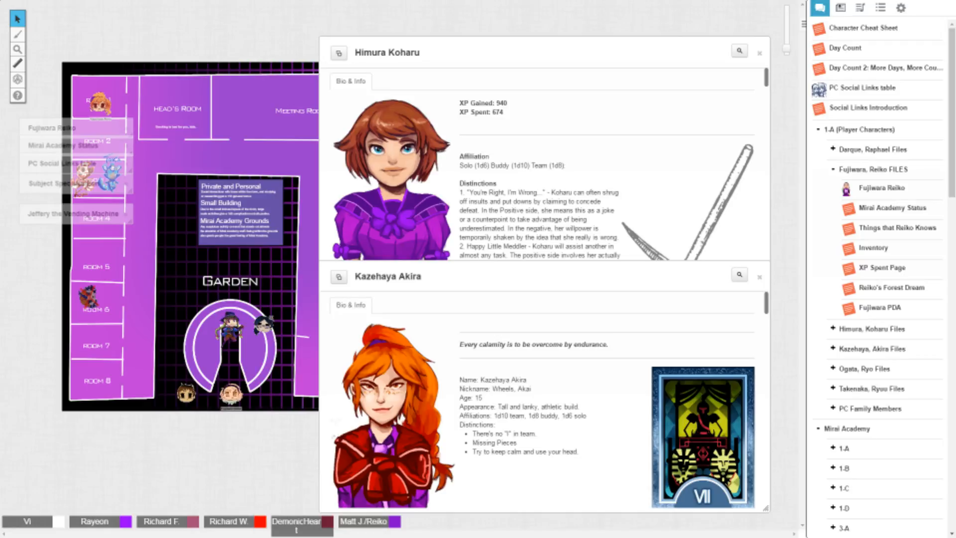
pyautogui.click(820, 7)
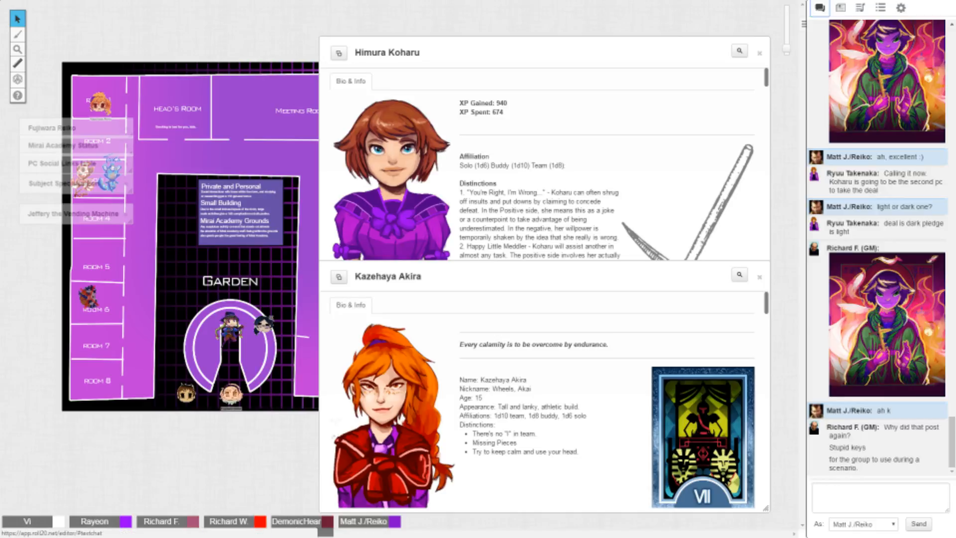